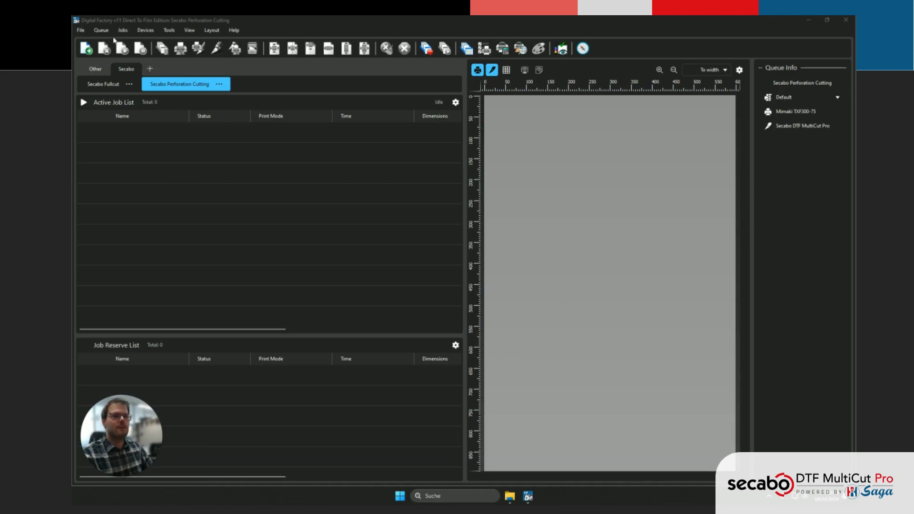
# Bring up the Queue Manager listing the existing Secabo queues
pyautogui.click(101, 29)
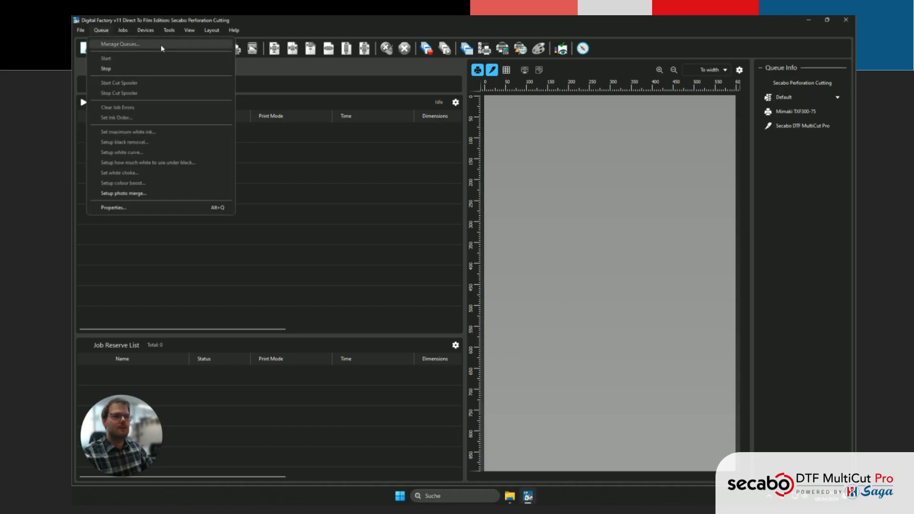
pyautogui.click(119, 44)
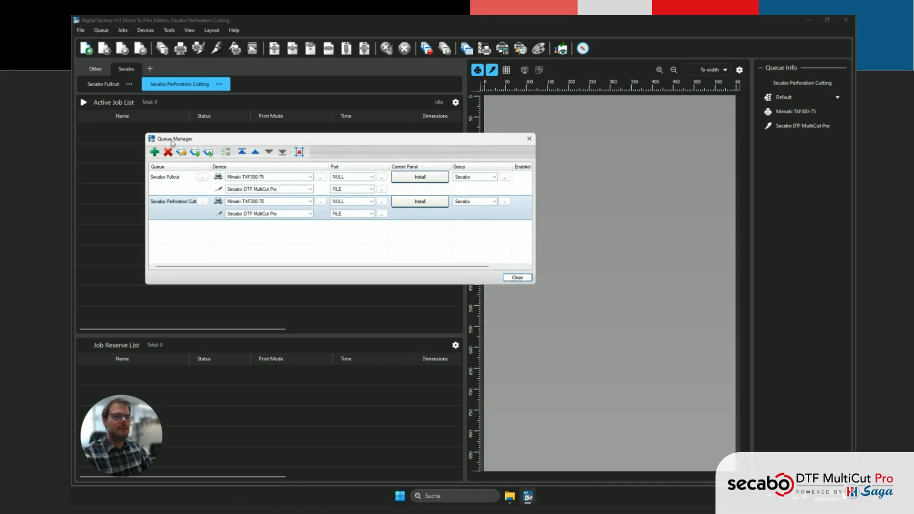
pyautogui.moveTo(155, 152)
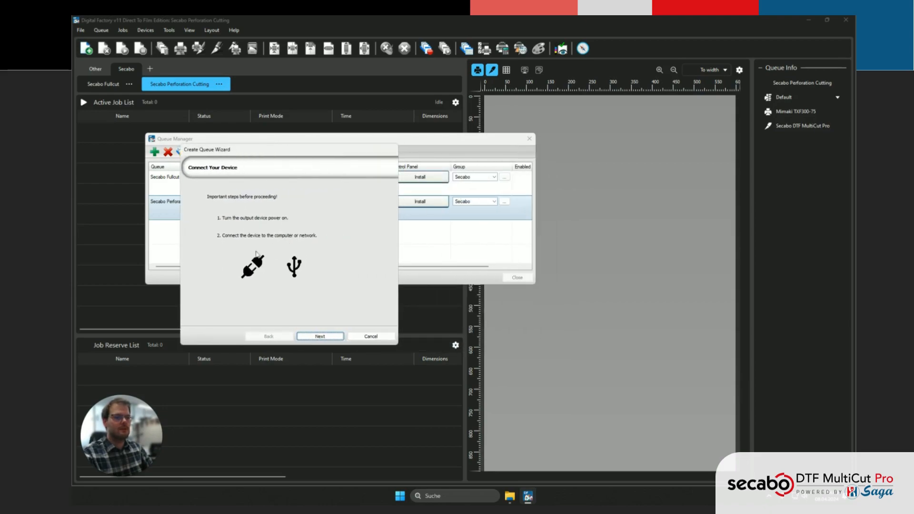
# Keep the Mimaki TXF300-75 with NULL port and Default print mode, then move to cutter defaults
pyautogui.click(320, 337)
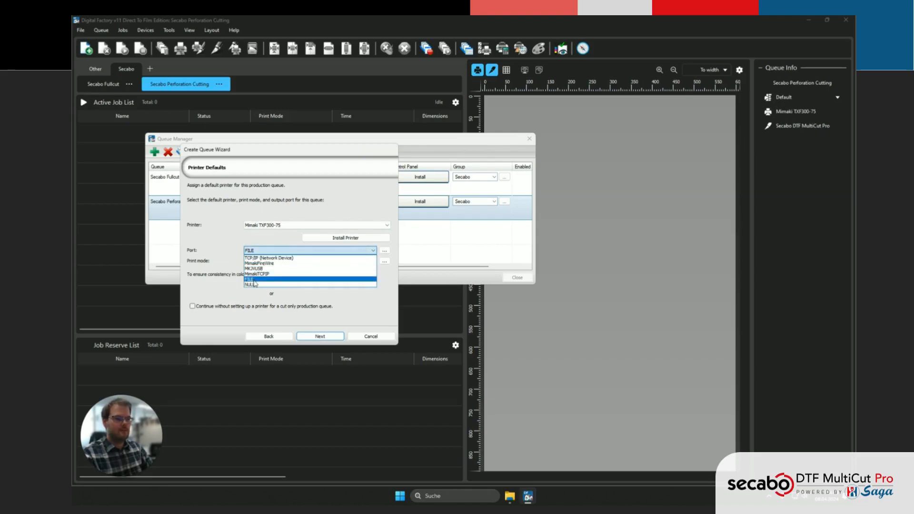
pyautogui.click(252, 285)
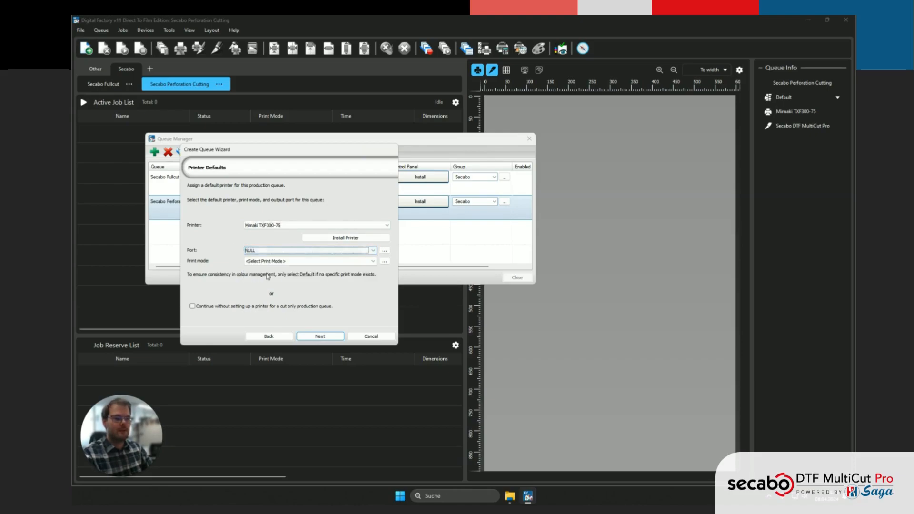
pyautogui.click(309, 261)
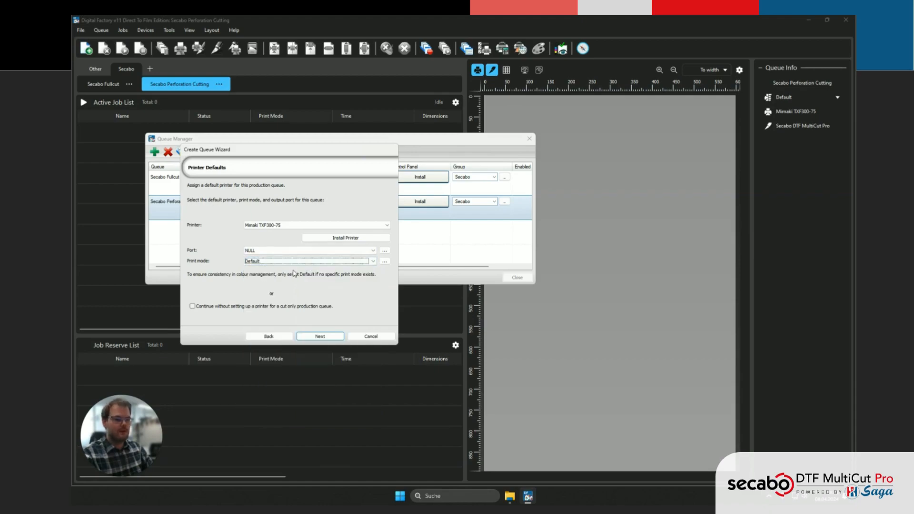
pyautogui.moveTo(328, 282)
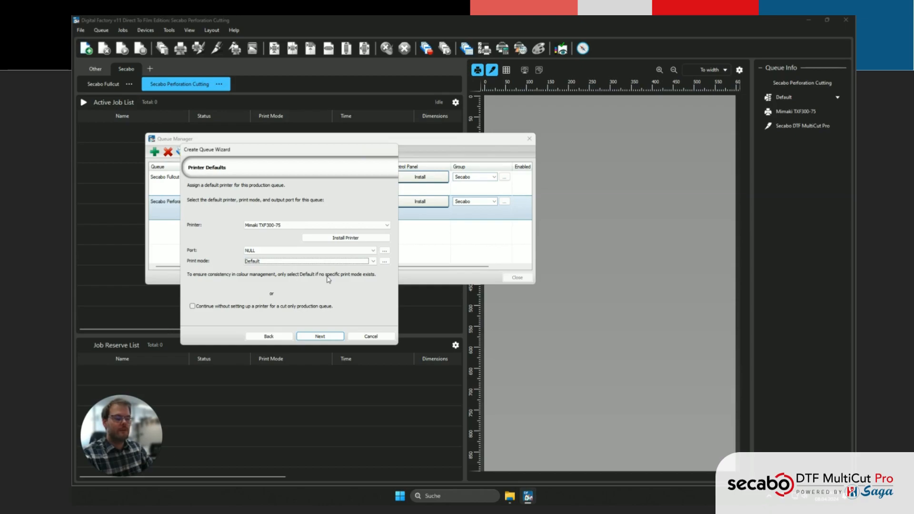
pyautogui.click(320, 337)
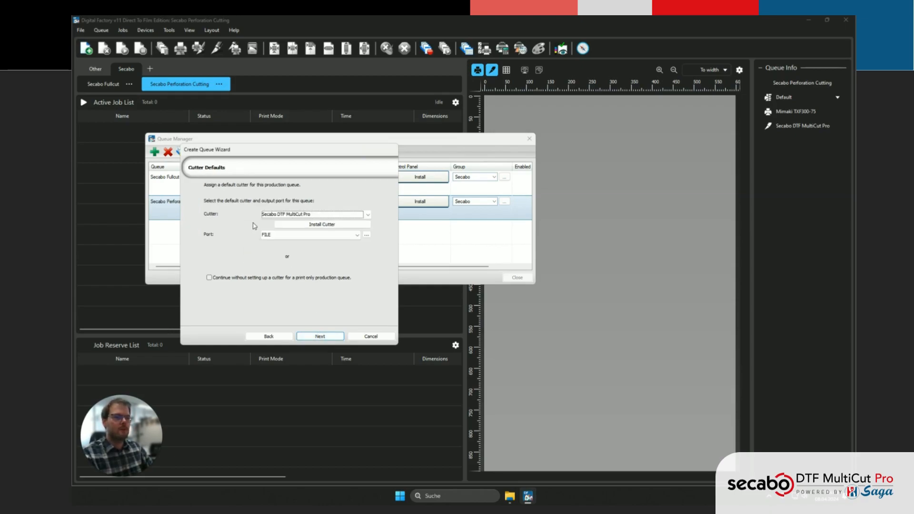
pyautogui.click(314, 215)
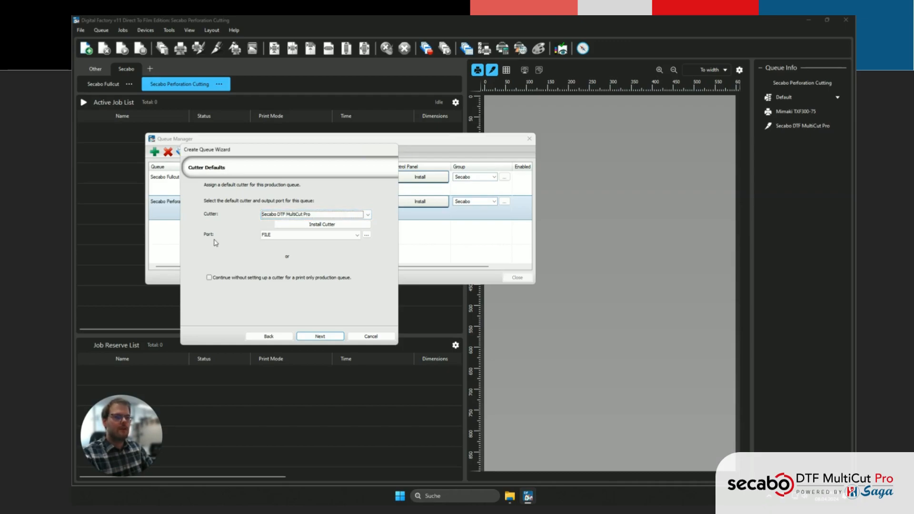
pyautogui.click(309, 235)
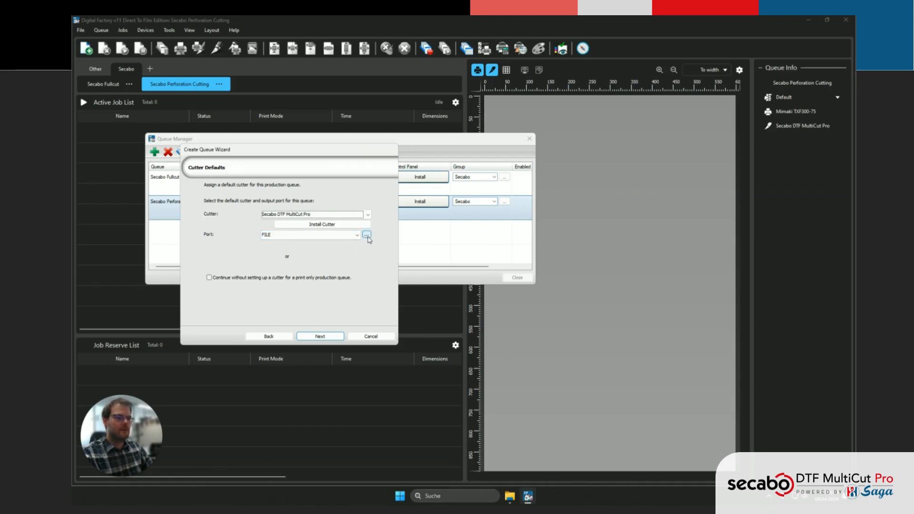
# Point the cutter's FILE port output to Desktop > Secabo Hotfolder > qrplt
pyautogui.click(365, 235)
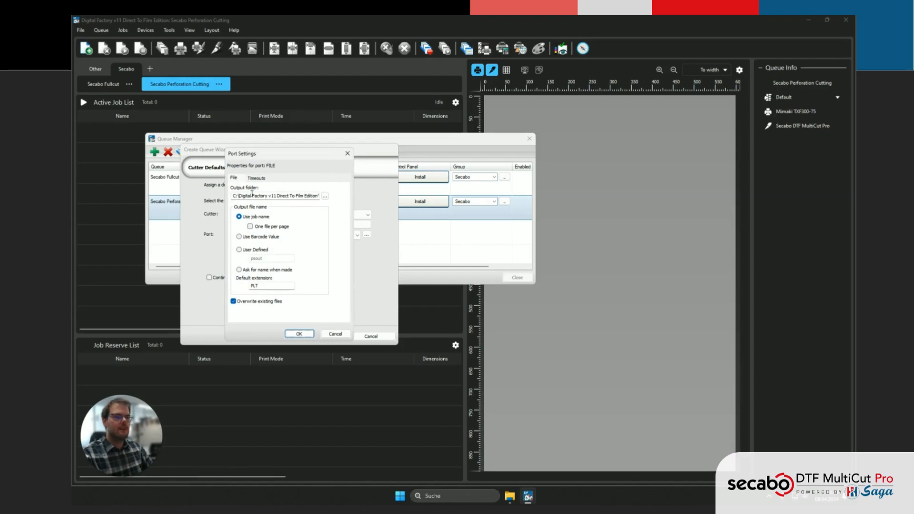
pyautogui.moveTo(316, 204)
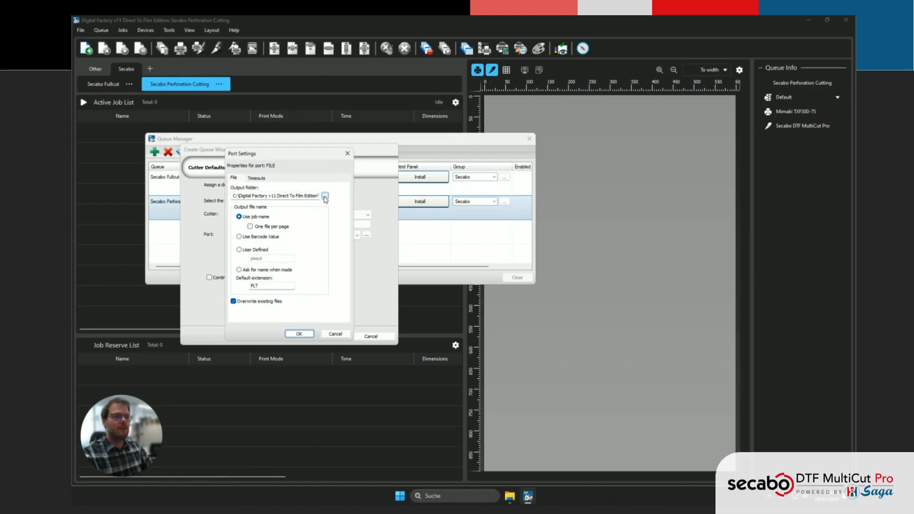
pyautogui.click(325, 196)
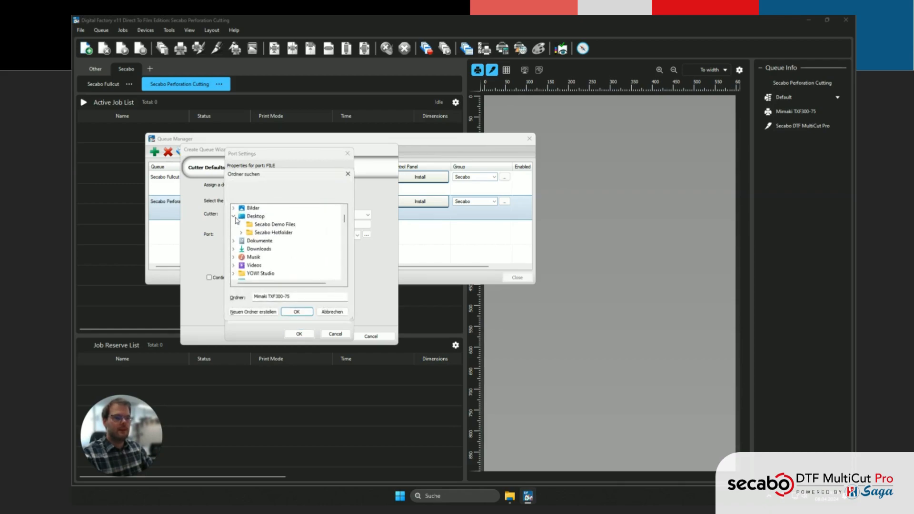
pyautogui.click(241, 232)
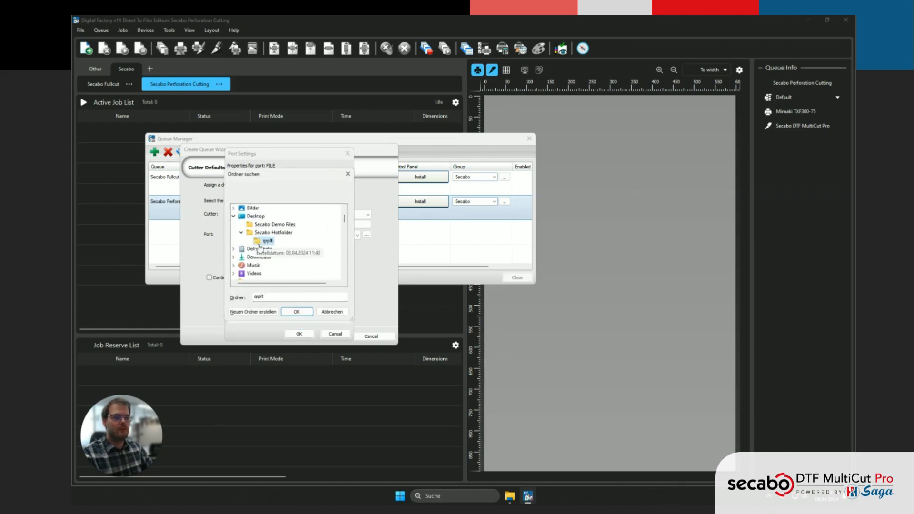
pyautogui.click(296, 312)
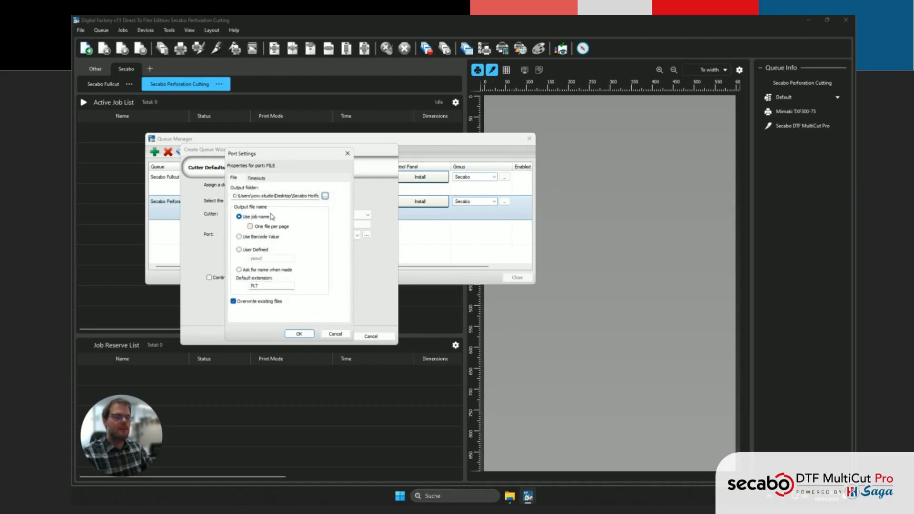
pyautogui.moveTo(263, 214)
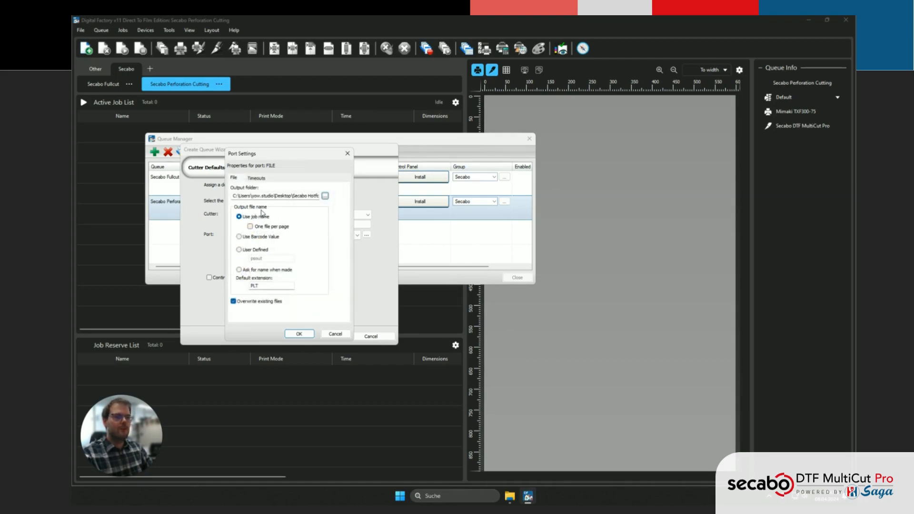
# Name output files by barcode value with a plt extension and confirm the port
pyautogui.click(238, 237)
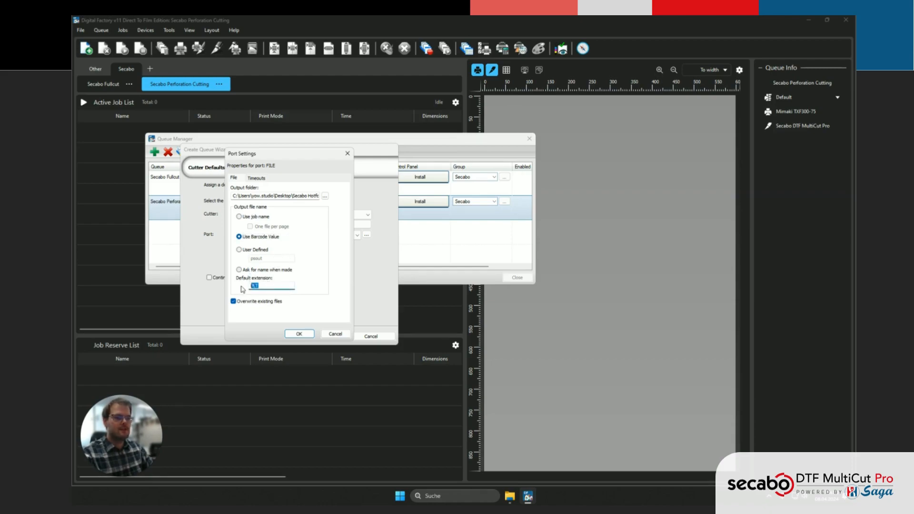
pyautogui.write('pl')
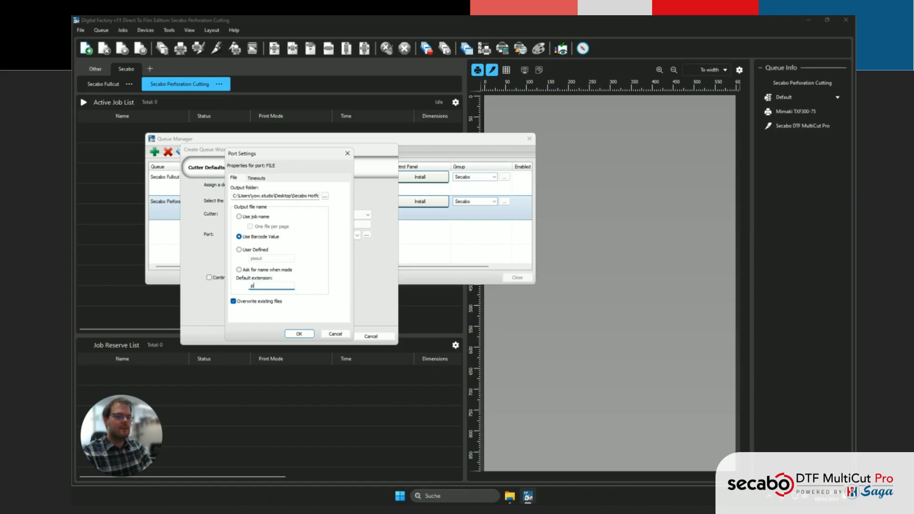
pyautogui.write('lt')
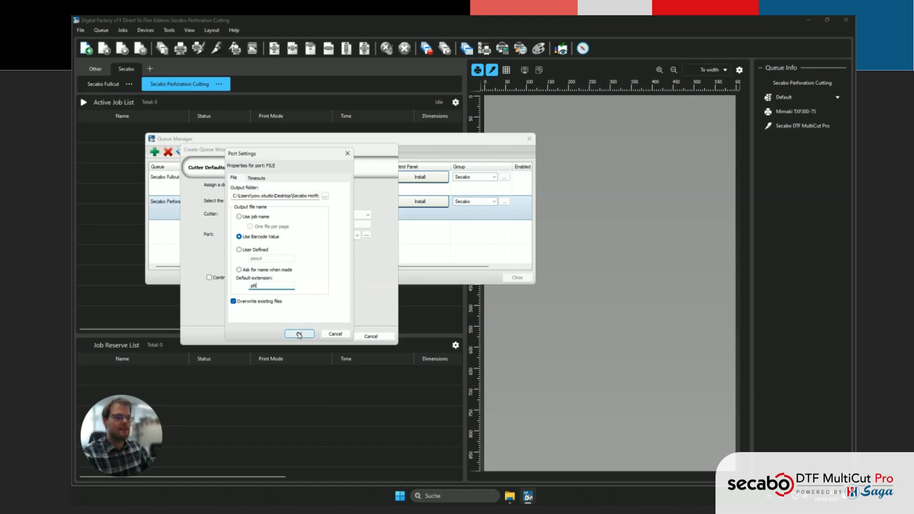
pyautogui.click(299, 333)
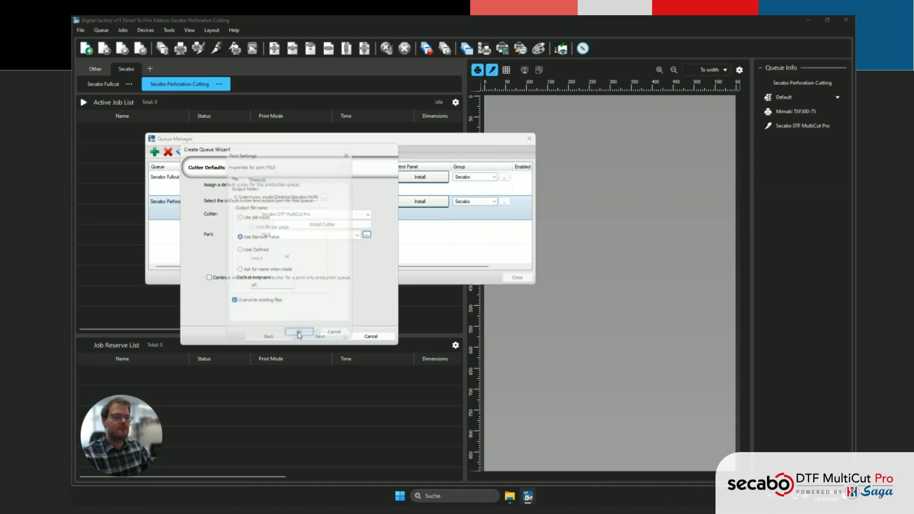
# Replace the suggested queue name with Secabo Contour Cutting and reach media setup
pyautogui.click(300, 332)
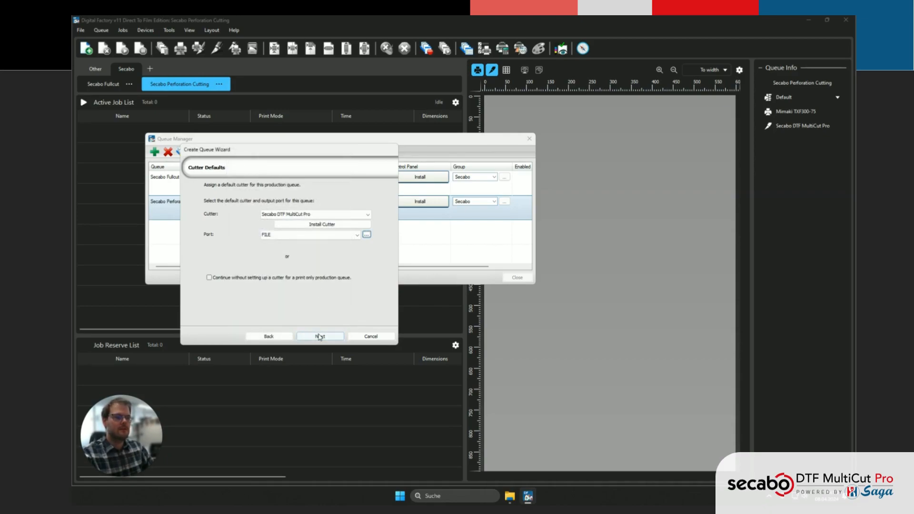
pyautogui.click(320, 336)
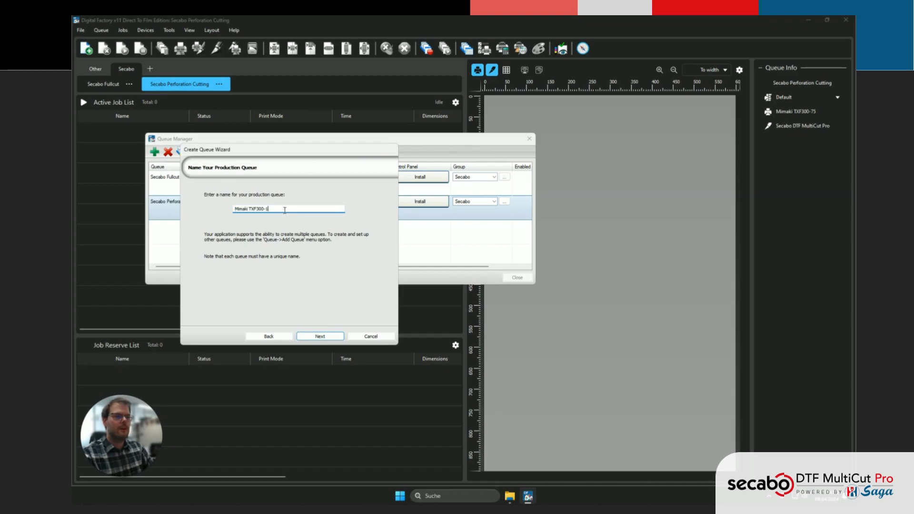
pyautogui.tripleClick(274, 209)
pyautogui.write('Secabo Contour Cutting')
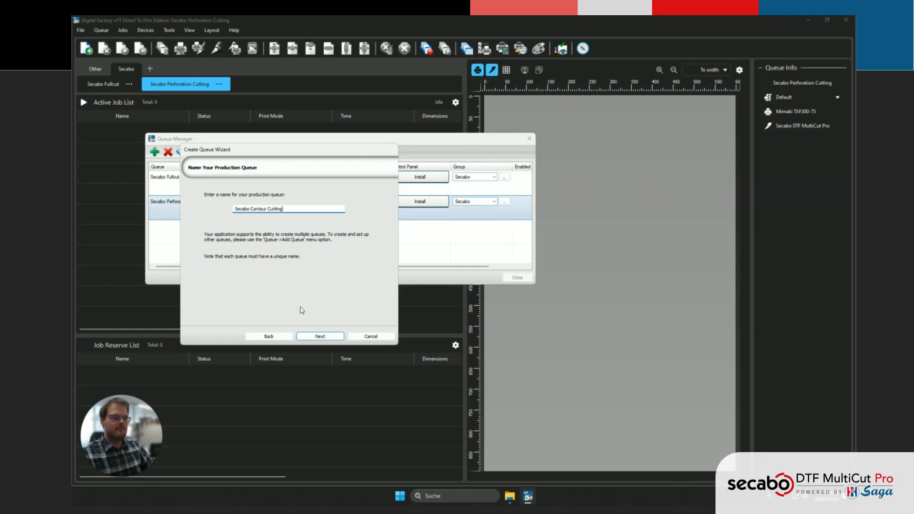
pyautogui.click(320, 337)
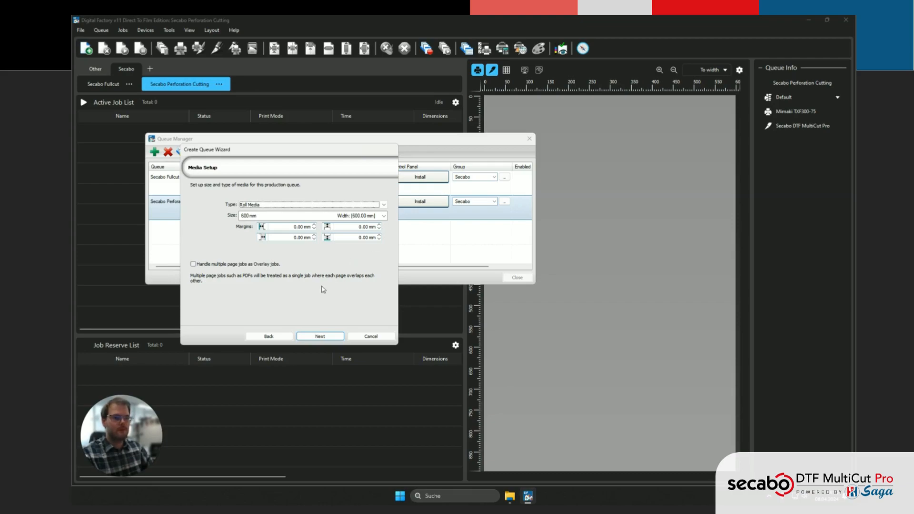
# Choose 'Secabo DTF MultiCut Pro - DTF Mode' registration marks and Automatic nesting layout
pyautogui.click(320, 336)
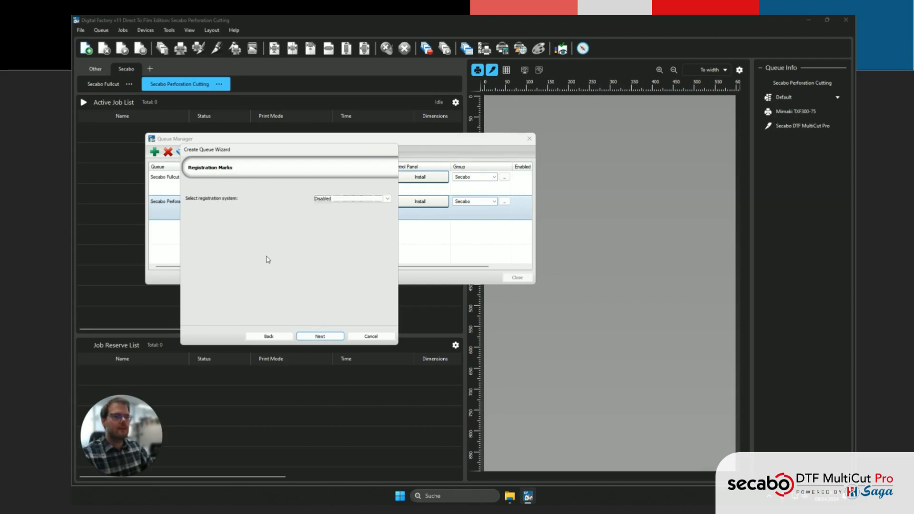
pyautogui.moveTo(199, 209)
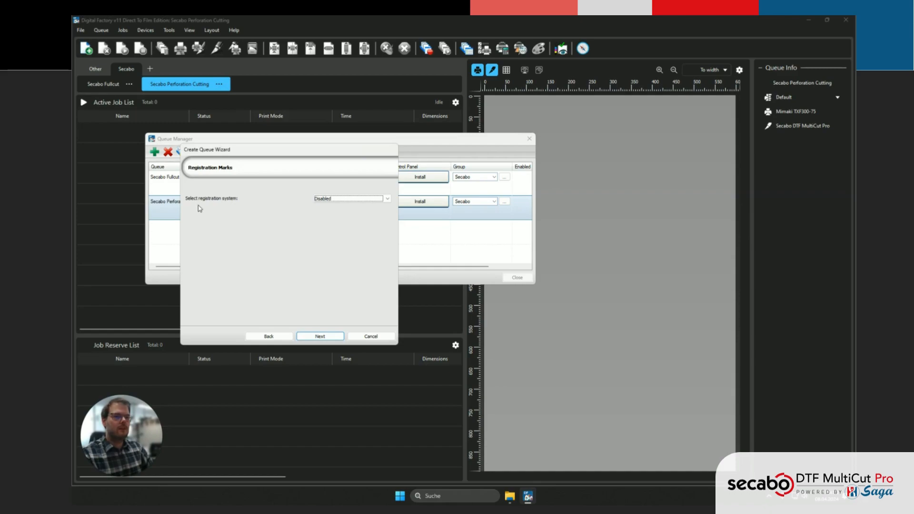
pyautogui.click(351, 198)
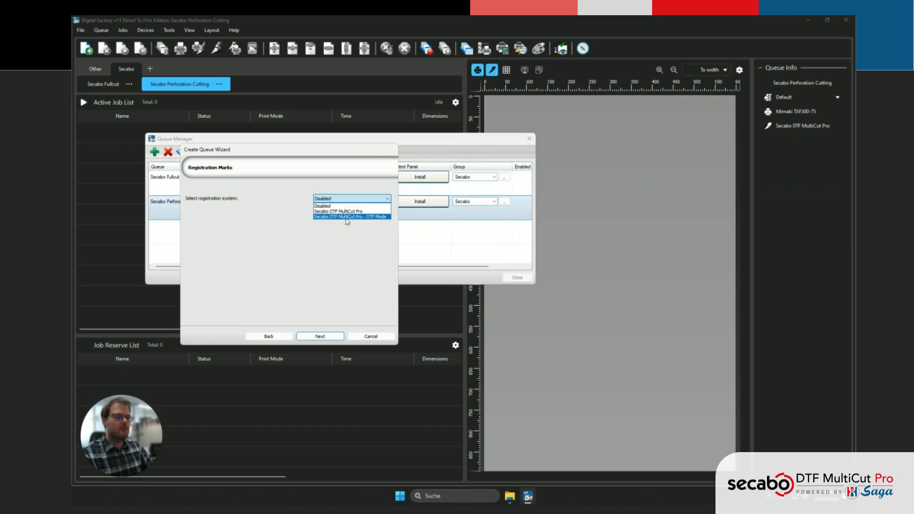
pyautogui.moveTo(373, 221)
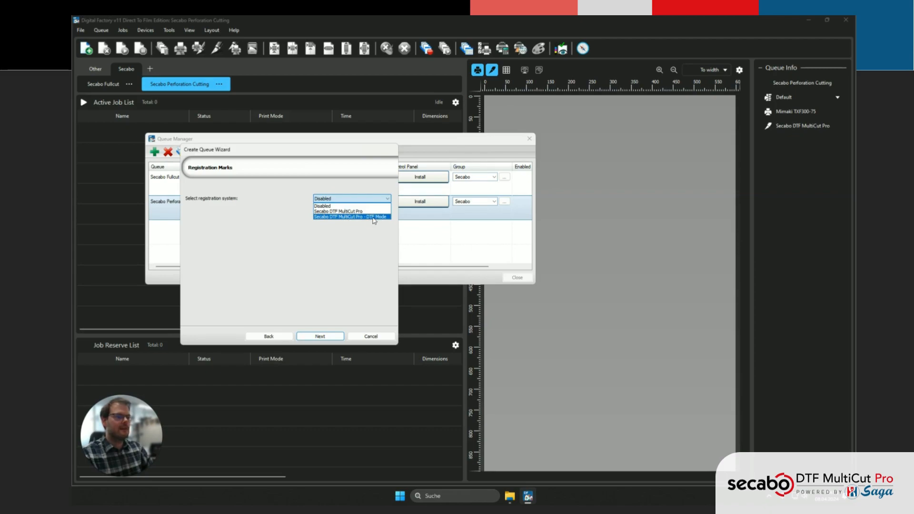
pyautogui.click(320, 337)
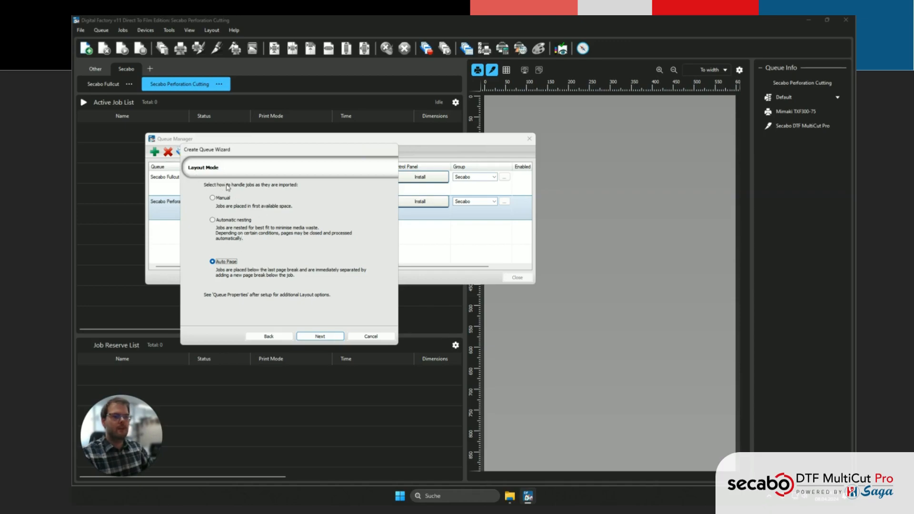
pyautogui.click(213, 220)
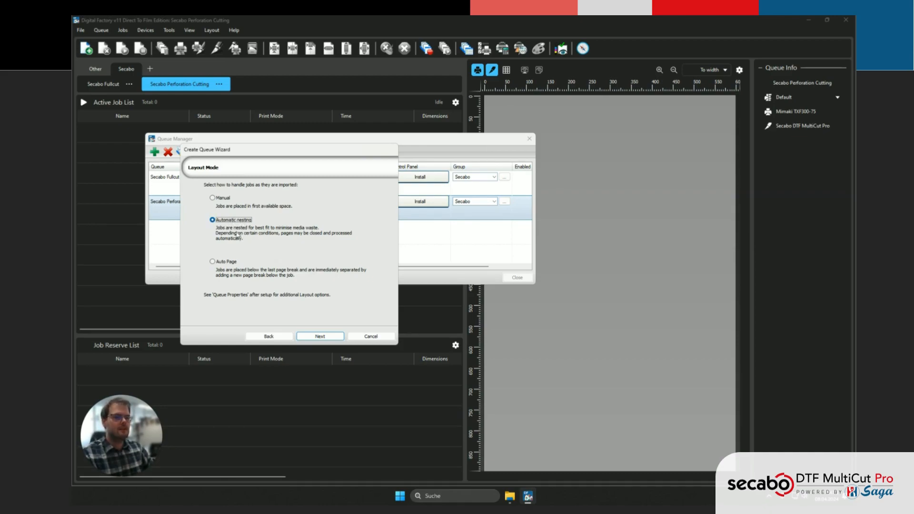
pyautogui.click(320, 336)
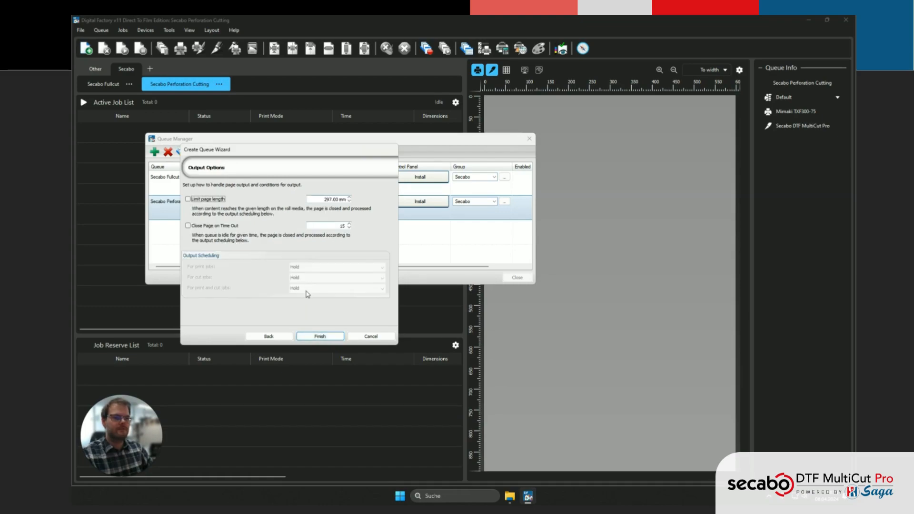
pyautogui.moveTo(313, 300)
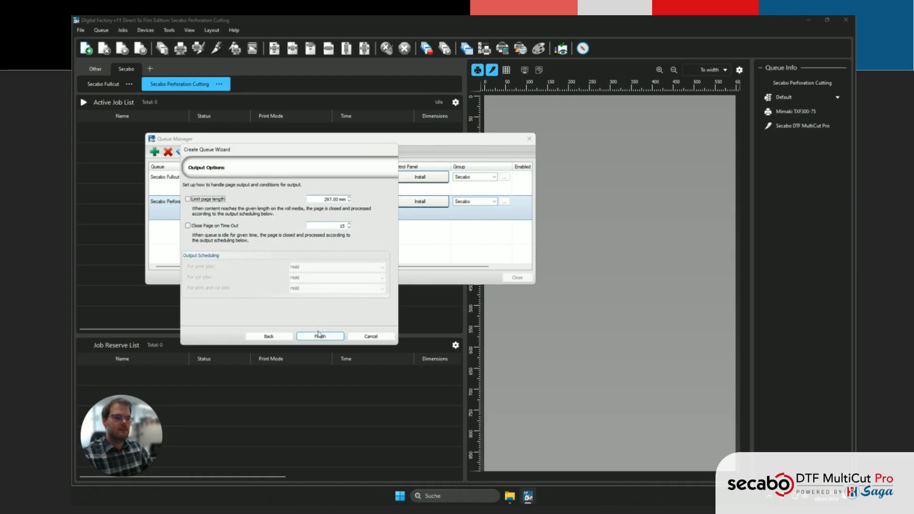
# Finish the wizard and bring up the Secabo Contour Cutting queue's properties
pyautogui.click(320, 336)
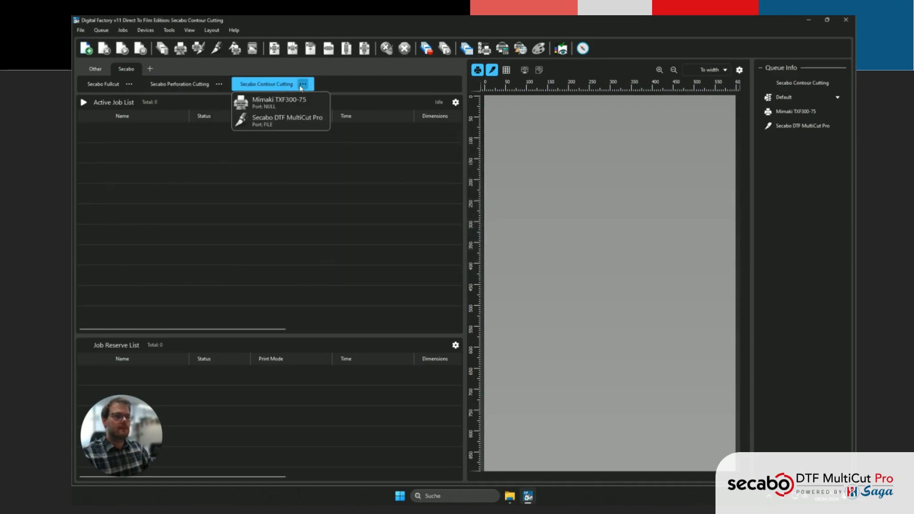
pyautogui.click(302, 83)
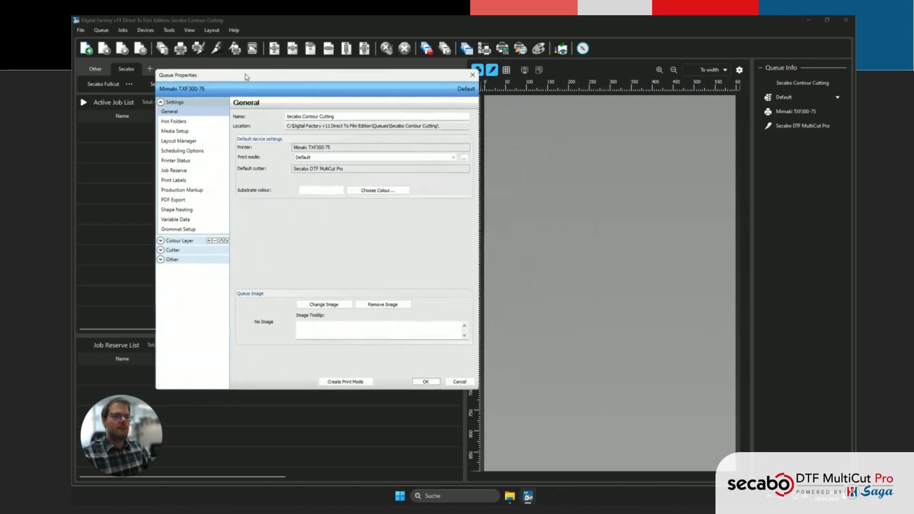
# In Layout Manager, mirror jobs on import and close pages at 880 mm with 9/4 mm spacing
pyautogui.click(175, 131)
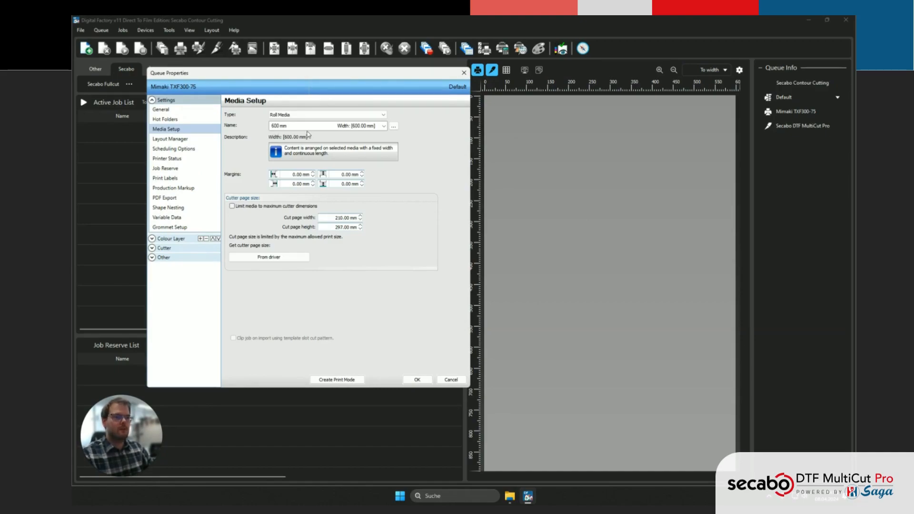
pyautogui.click(170, 139)
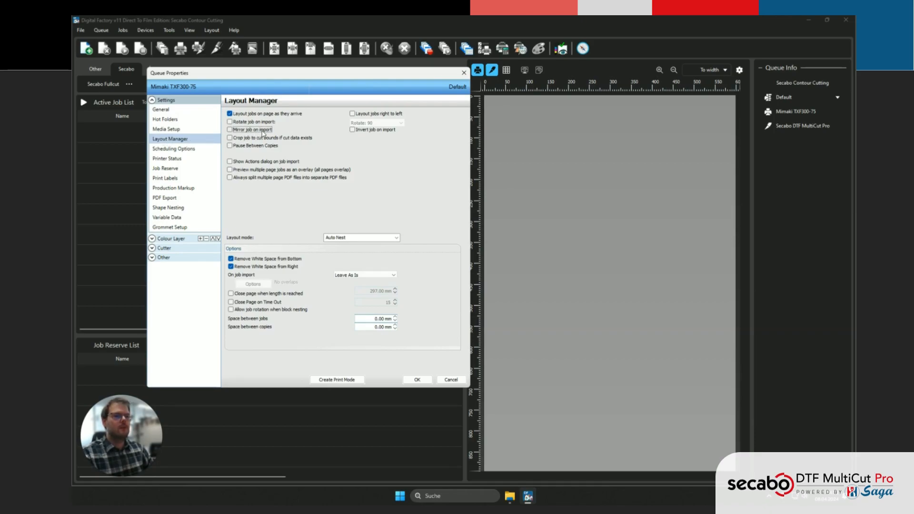
pyautogui.click(231, 130)
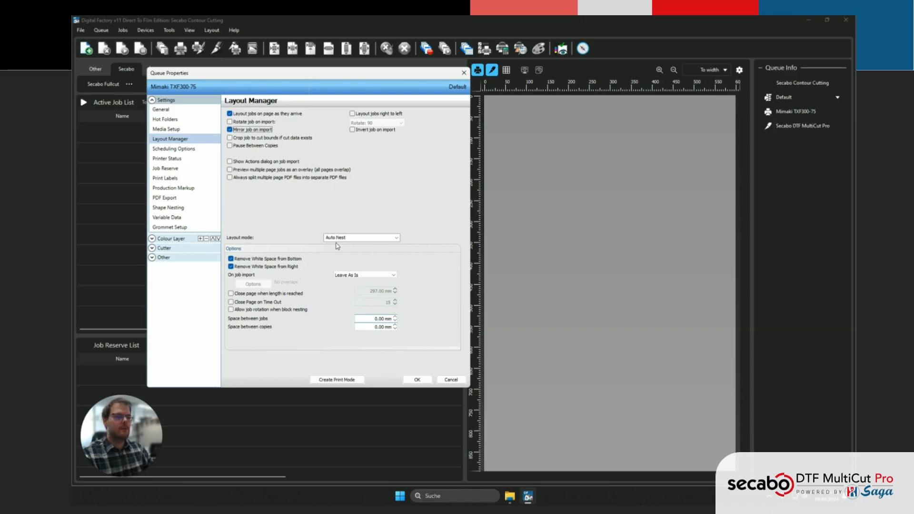
pyautogui.moveTo(282, 244)
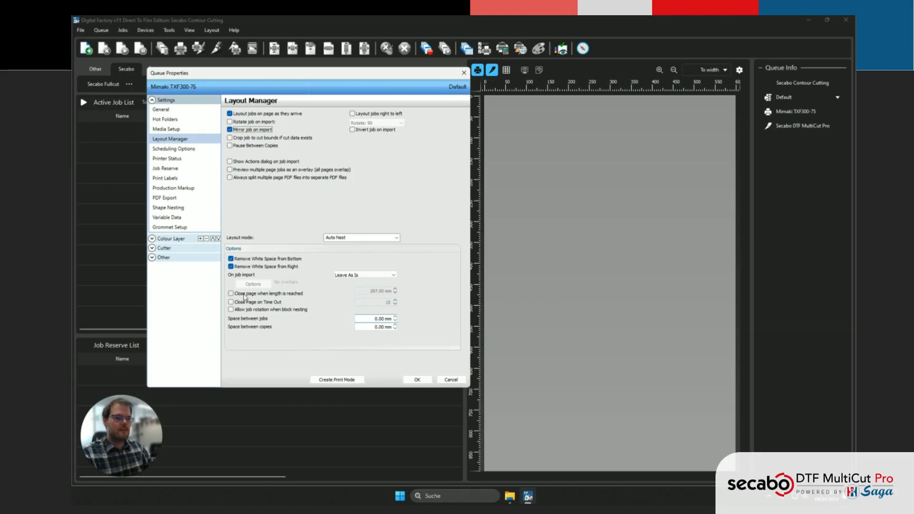
pyautogui.click(230, 293)
pyautogui.write('4')
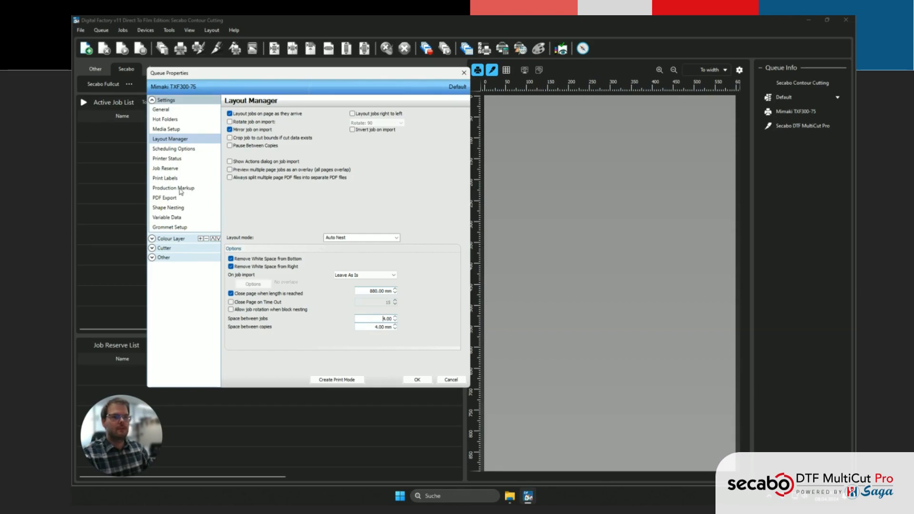
pyautogui.click(173, 187)
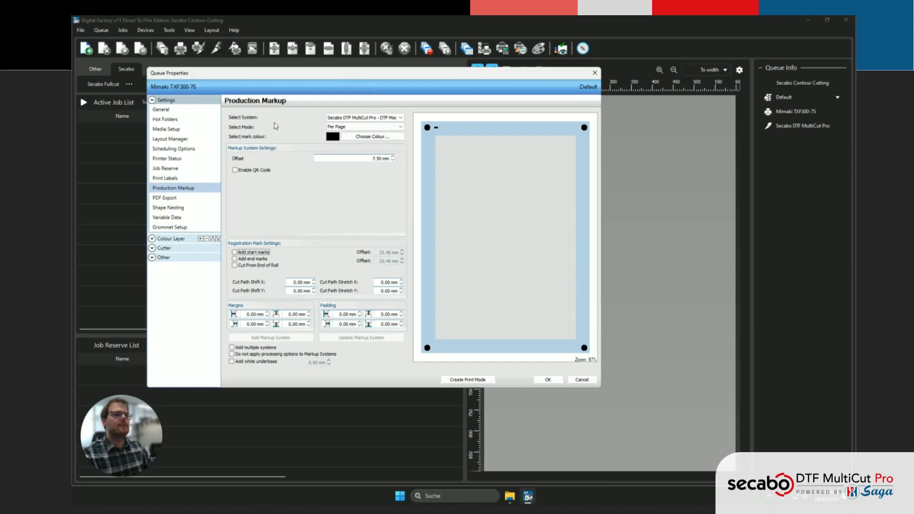
# Keep the DTF Mode markup system and enable QR codes in the registration marks
pyautogui.click(365, 118)
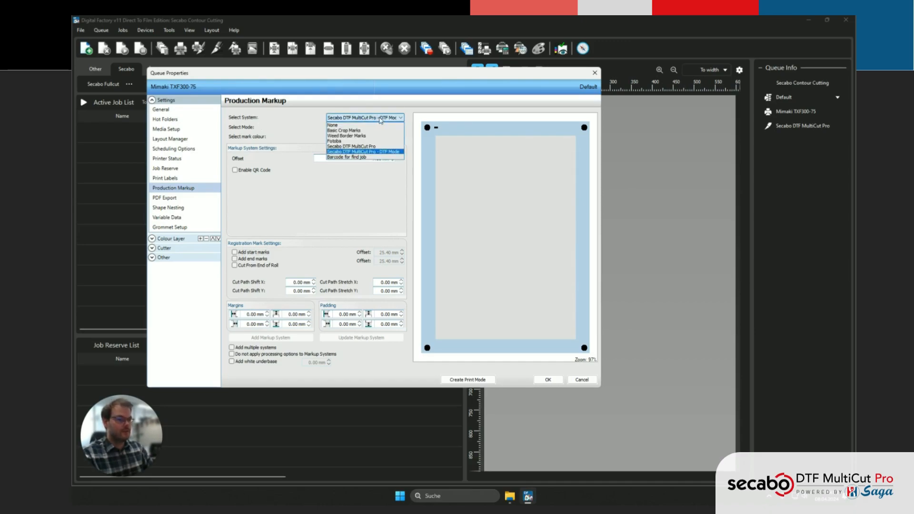
pyautogui.click(364, 153)
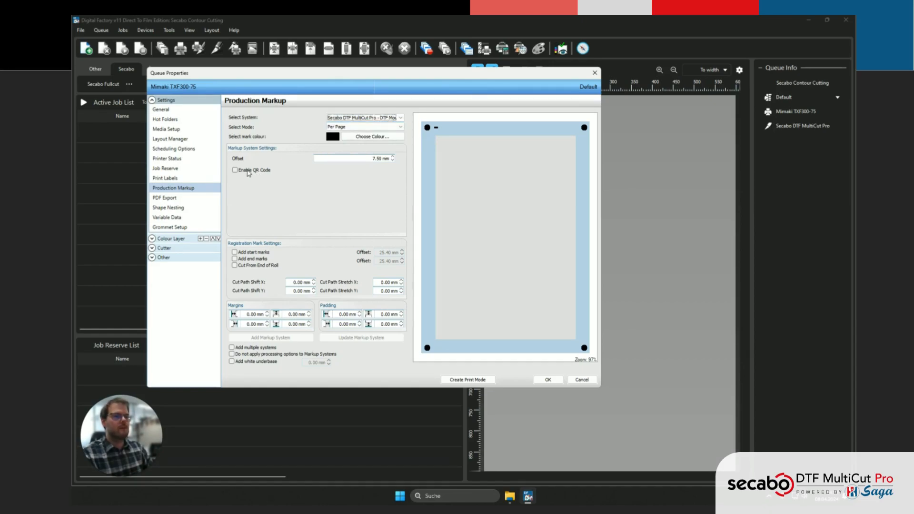
pyautogui.click(235, 170)
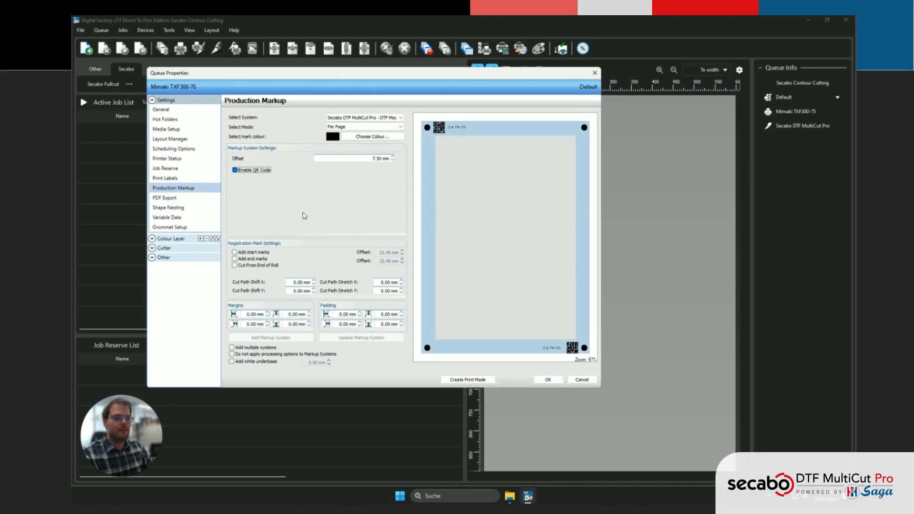
pyautogui.moveTo(262, 220)
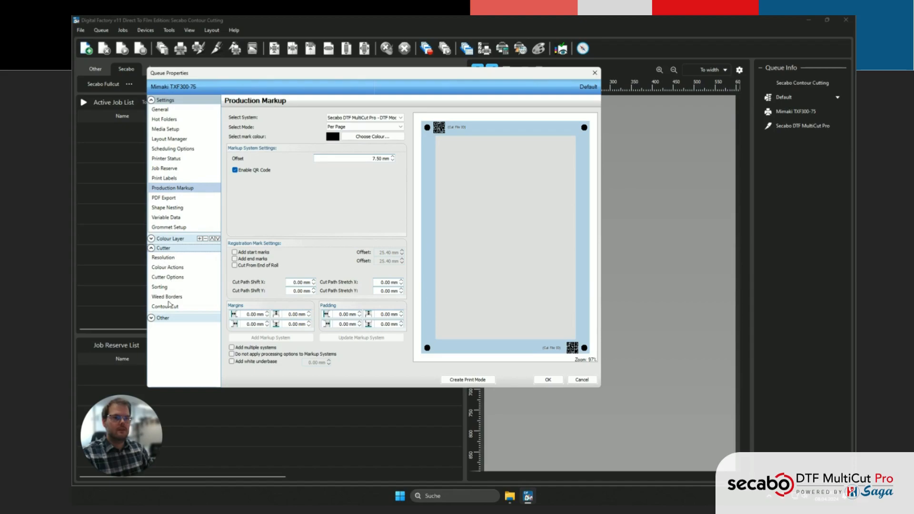
pyautogui.click(165, 177)
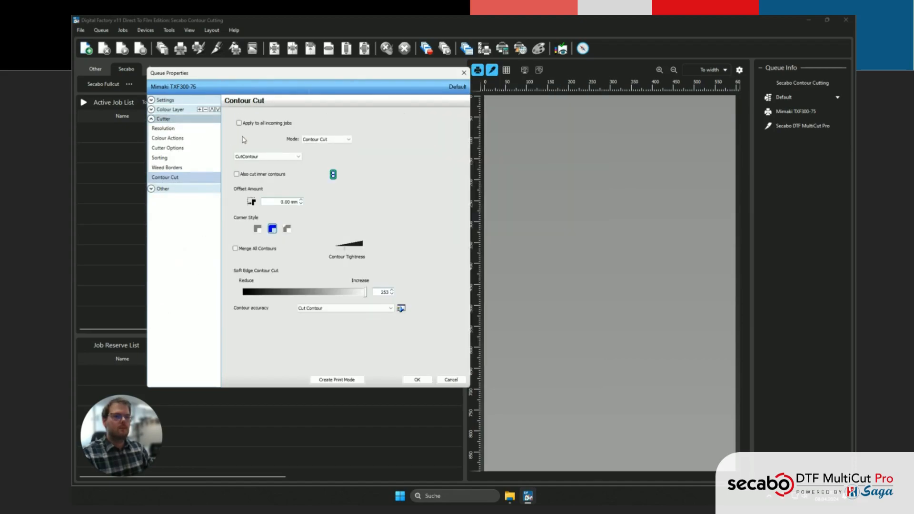
# Apply Contour Cut mode to all incoming jobs and show the colour actions list
pyautogui.click(238, 123)
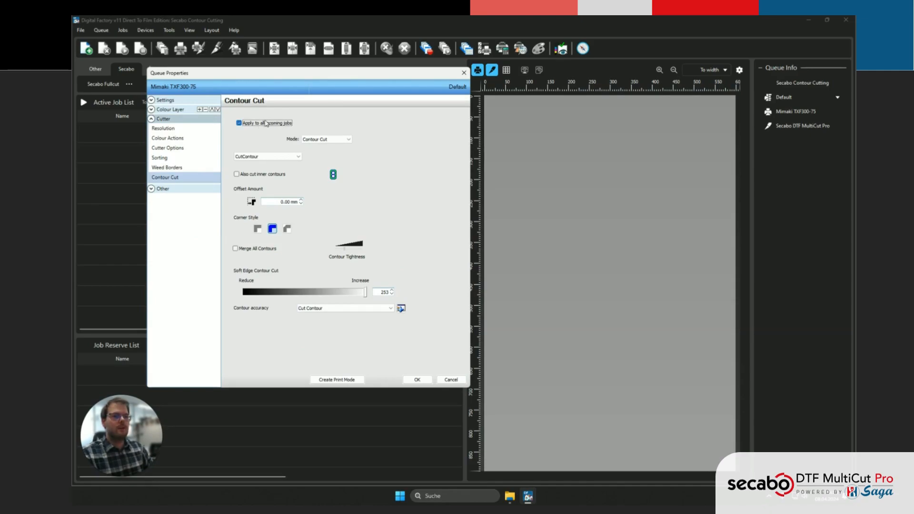
pyautogui.click(349, 139)
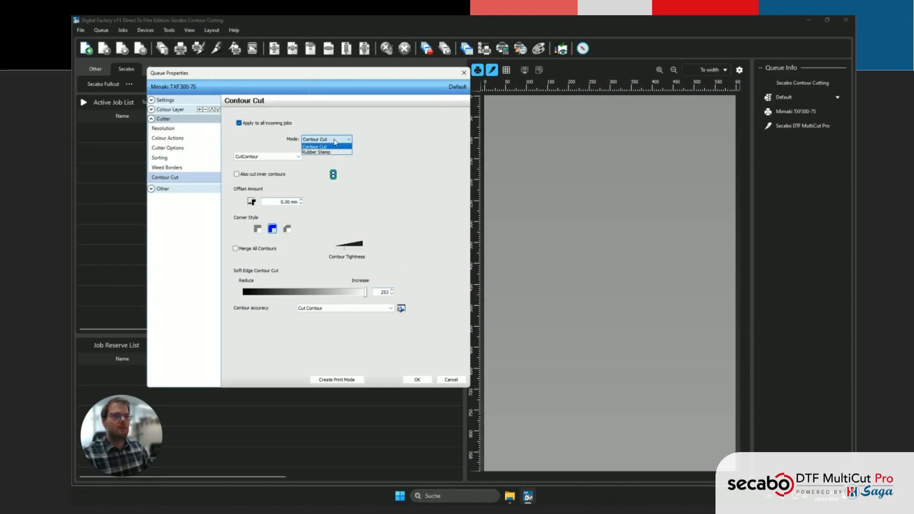
pyautogui.click(315, 146)
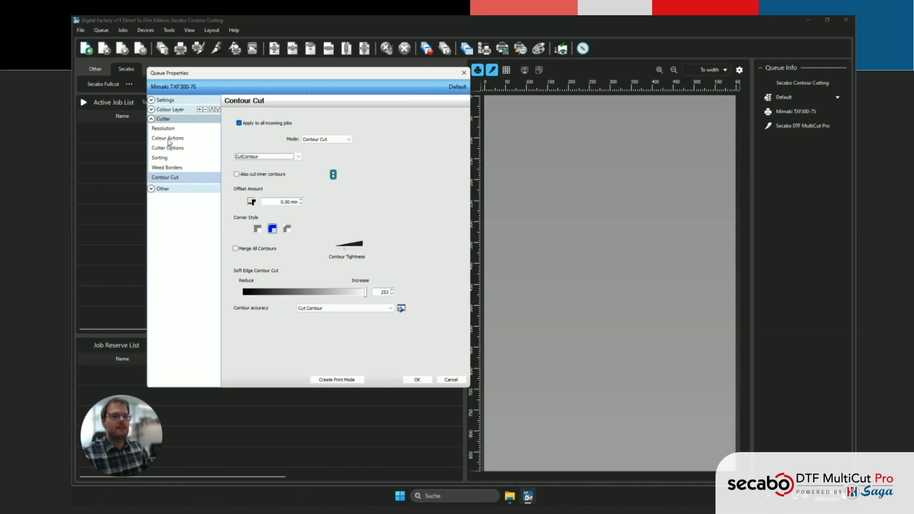
pyautogui.click(168, 138)
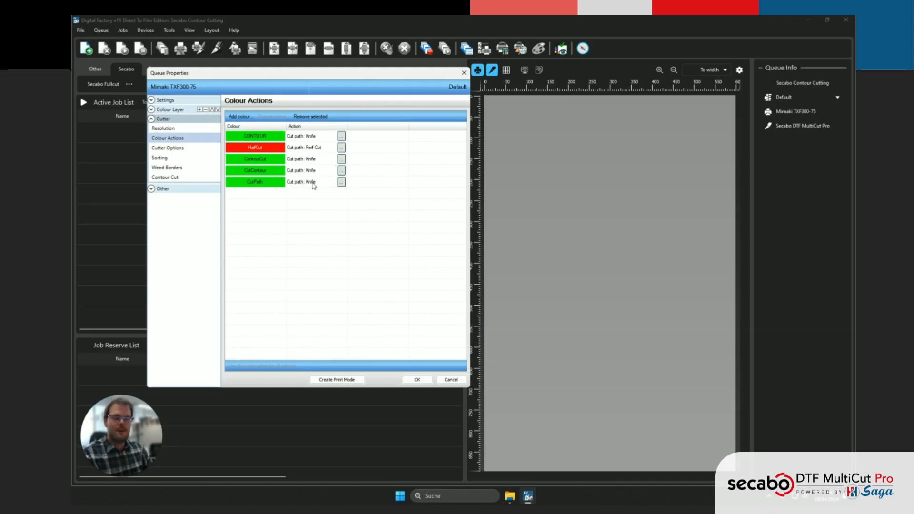
pyautogui.moveTo(295, 194)
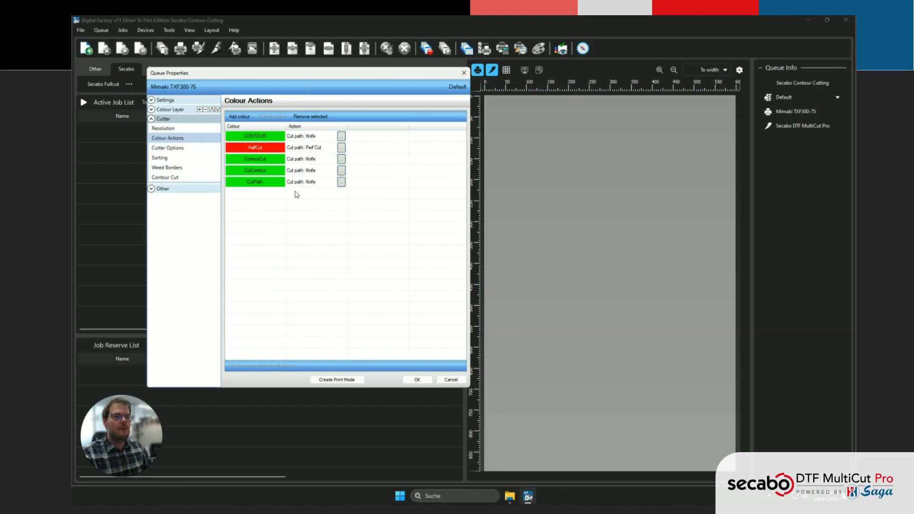
pyautogui.click(253, 170)
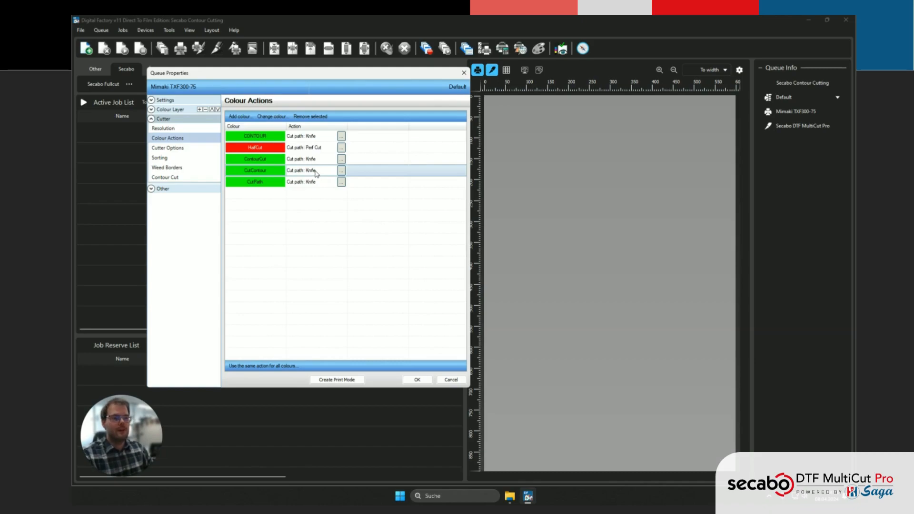
pyautogui.click(255, 159)
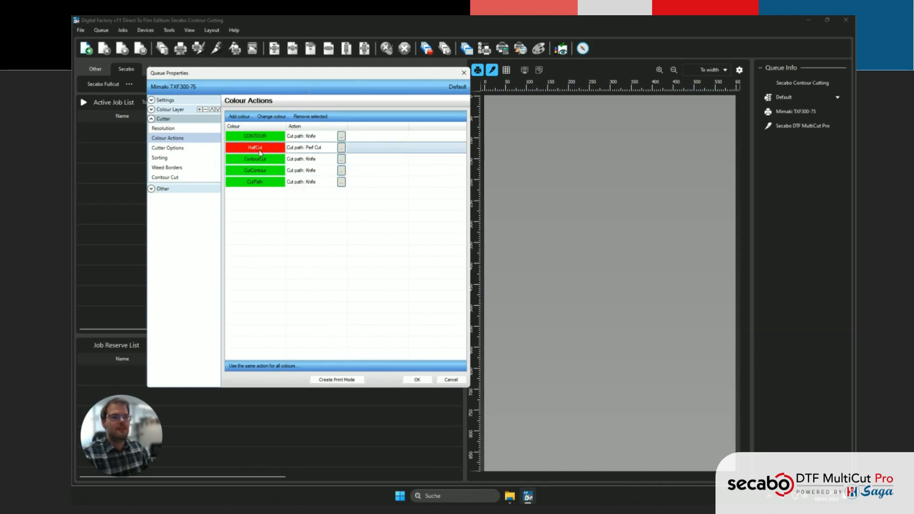
pyautogui.moveTo(311, 147)
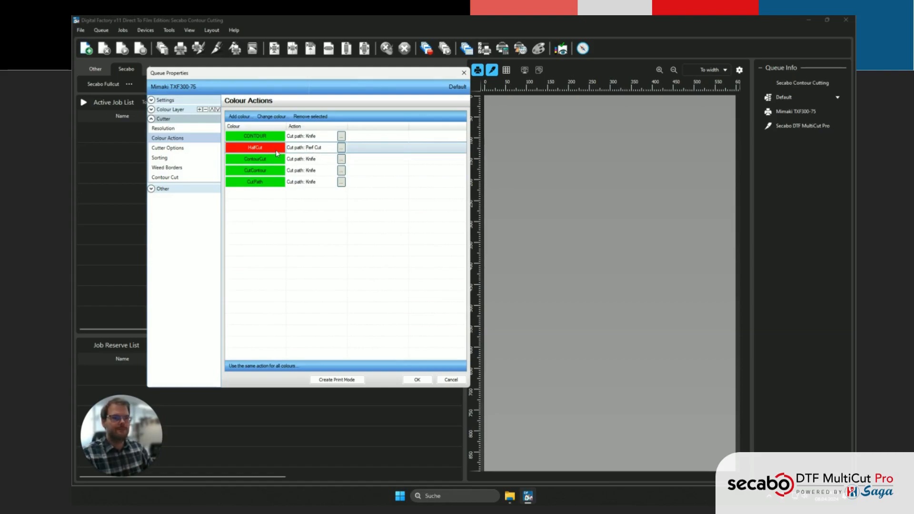
pyautogui.click(164, 177)
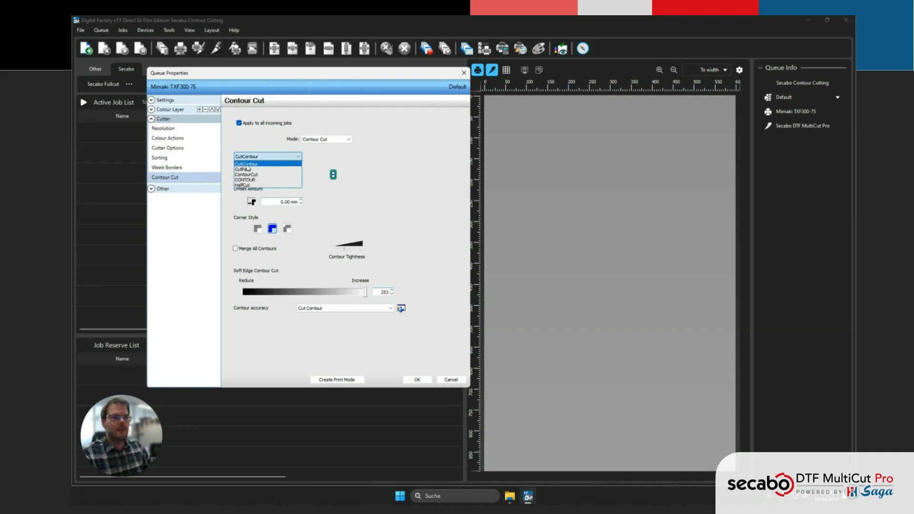
# Keep CutContour, set a 2 mm offset with Merge All Contours, and confirm the queue properties
pyautogui.click(246, 164)
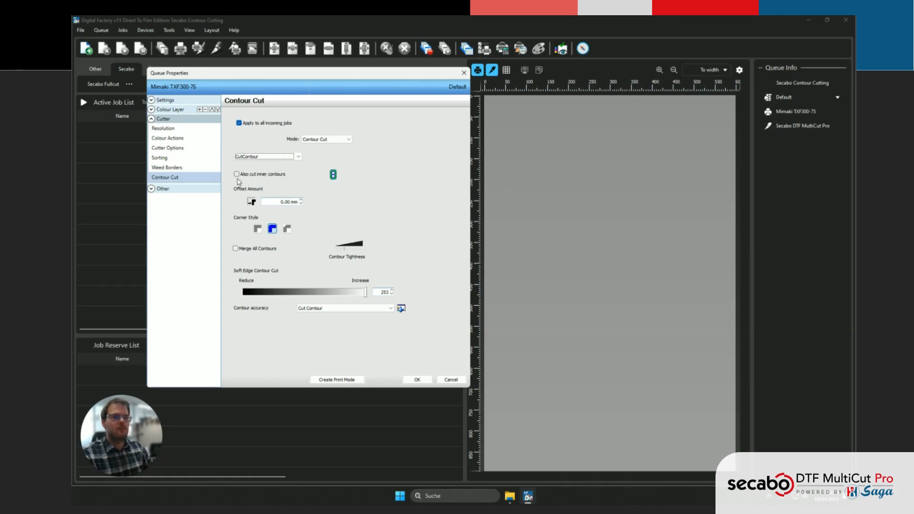
pyautogui.moveTo(269, 198)
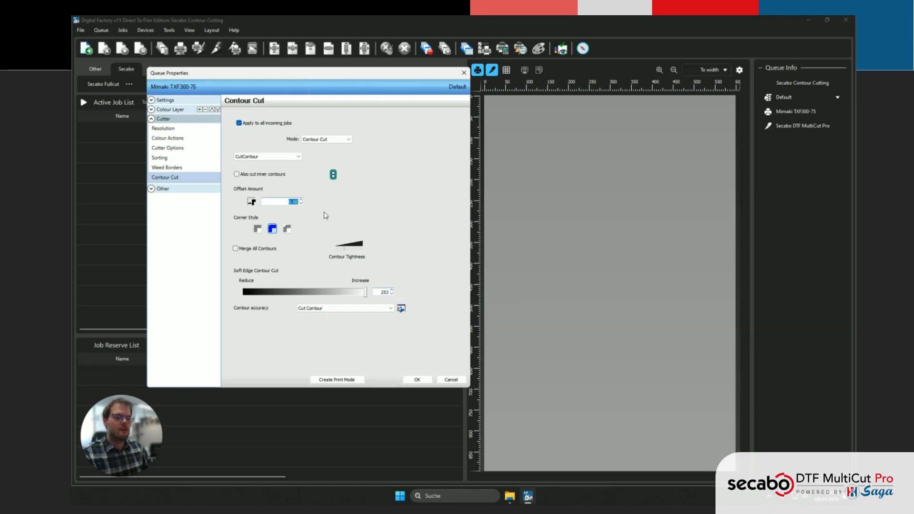
pyautogui.write('2')
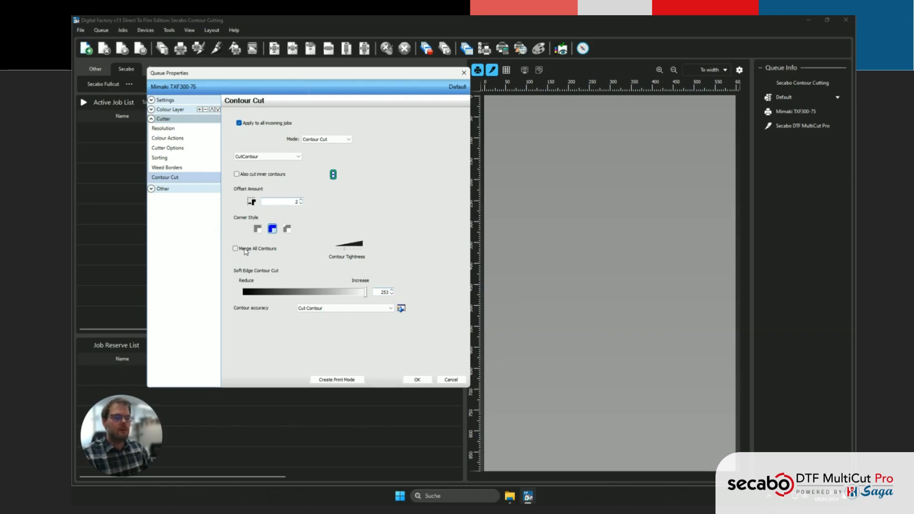
pyautogui.click(237, 249)
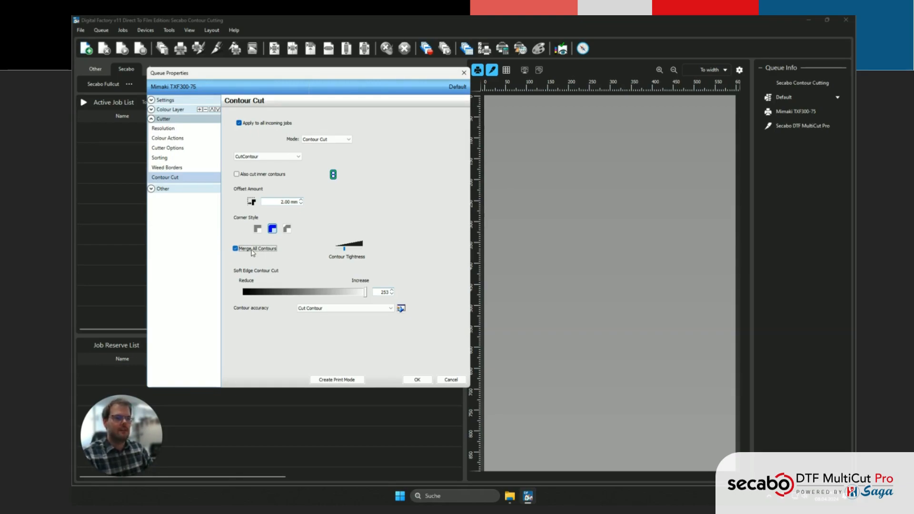
pyautogui.click(167, 167)
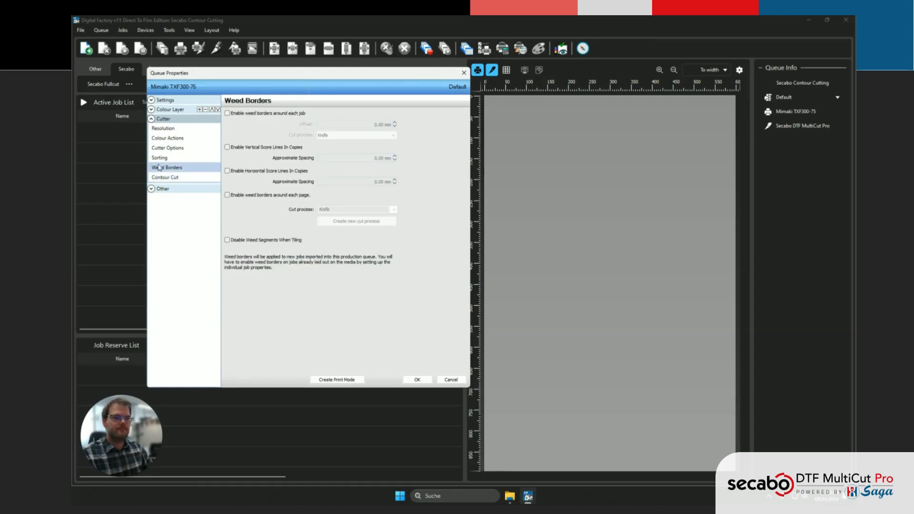
pyautogui.click(164, 177)
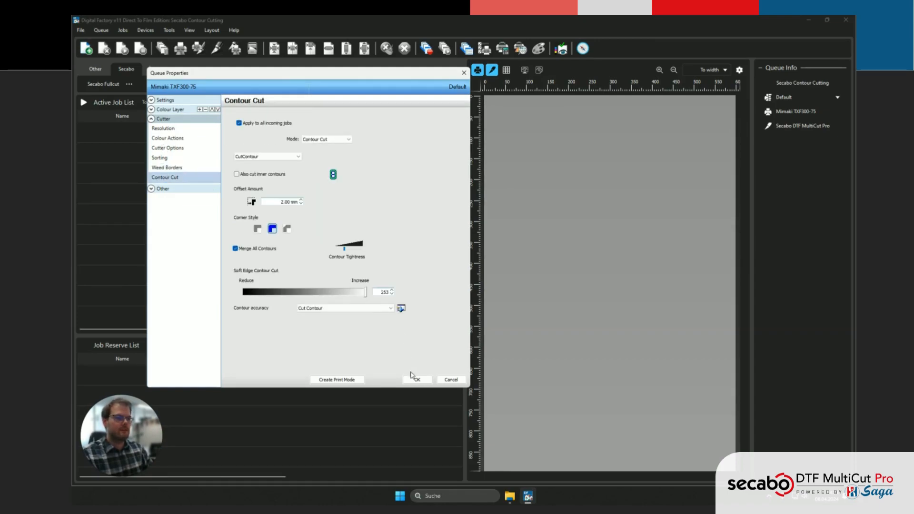
pyautogui.click(416, 380)
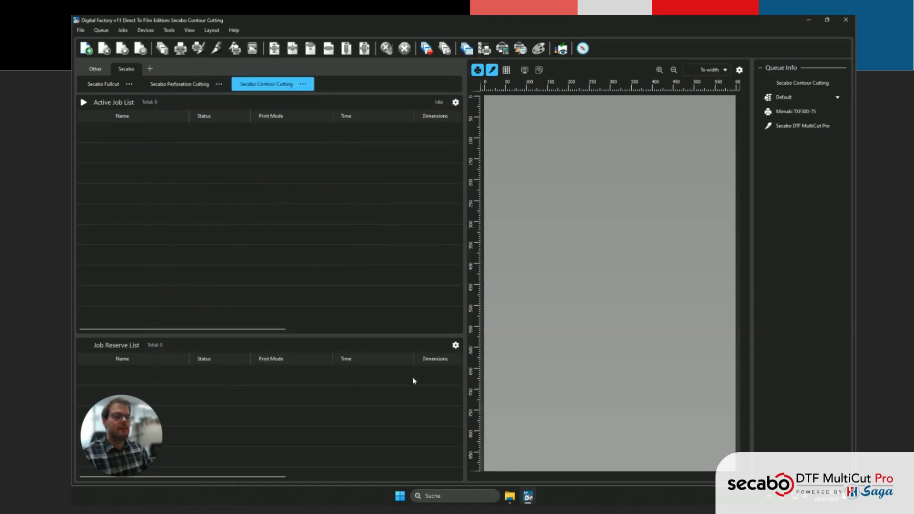
pyautogui.moveTo(473, 436)
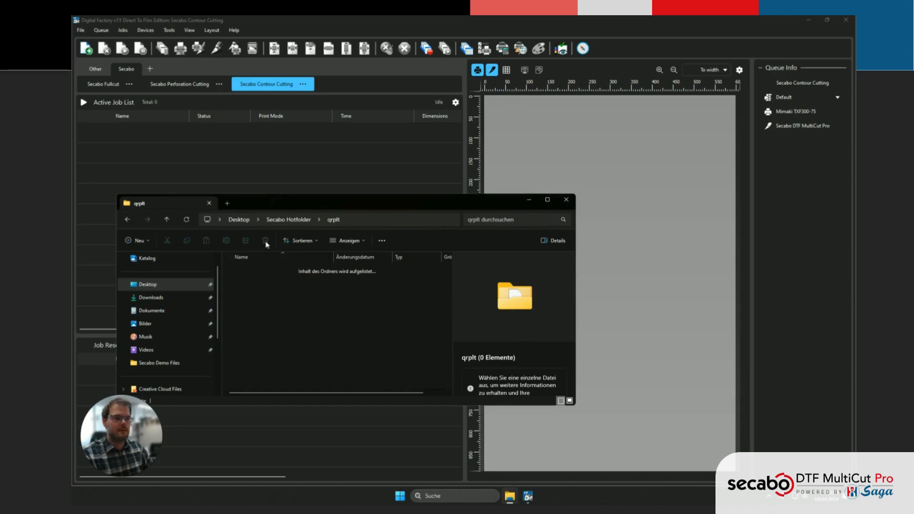
# Select all four PDFs in the Secabo Demo Files folder for import into the queue
pyautogui.click(159, 363)
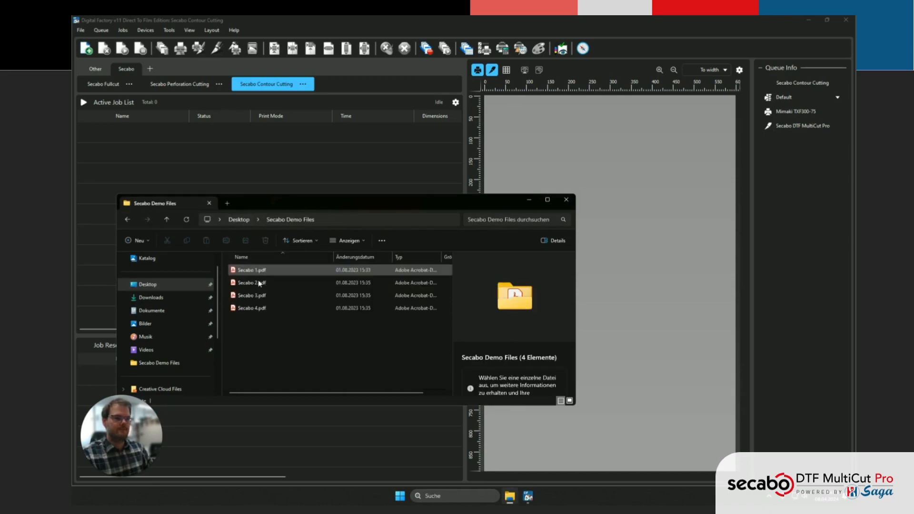
pyautogui.press('ctrl+a')
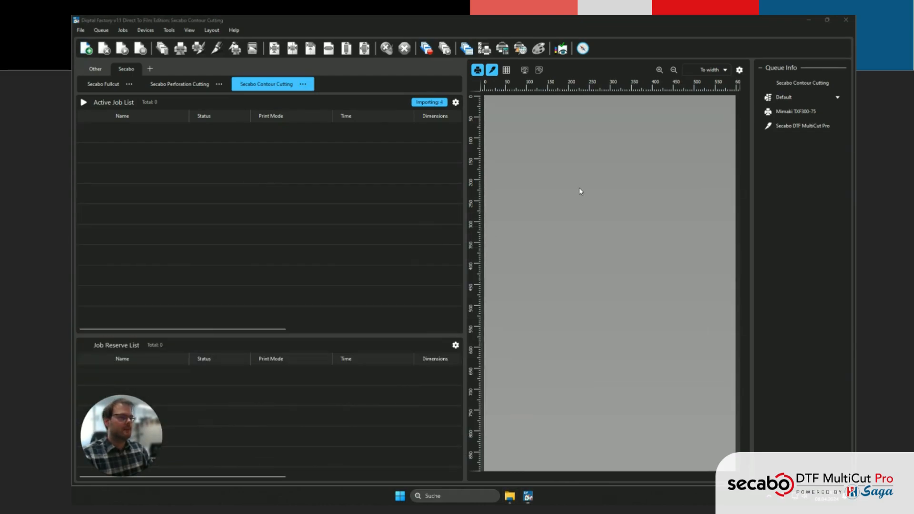
pyautogui.moveTo(606, 219)
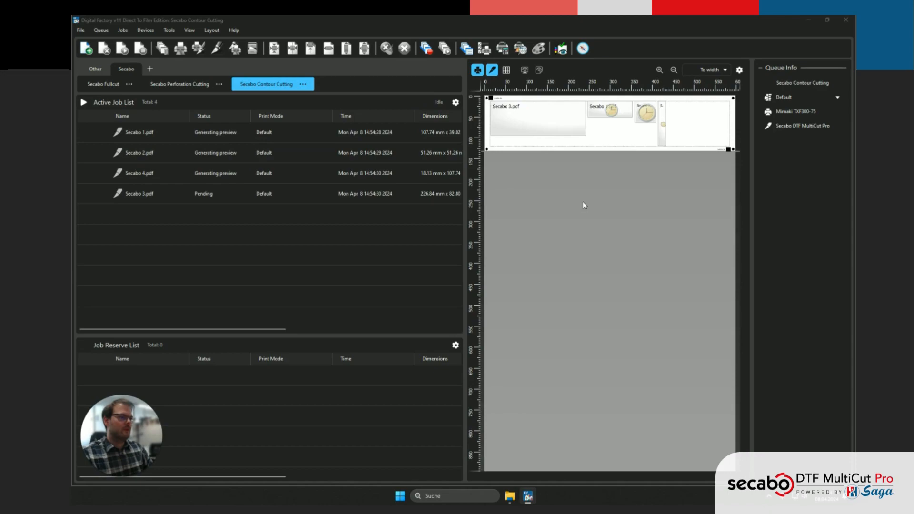
pyautogui.moveTo(585, 195)
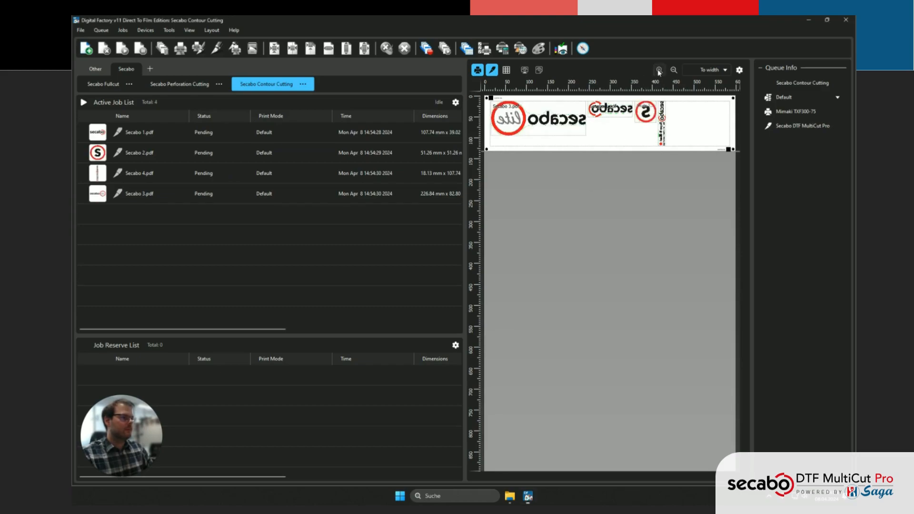
pyautogui.click(659, 70)
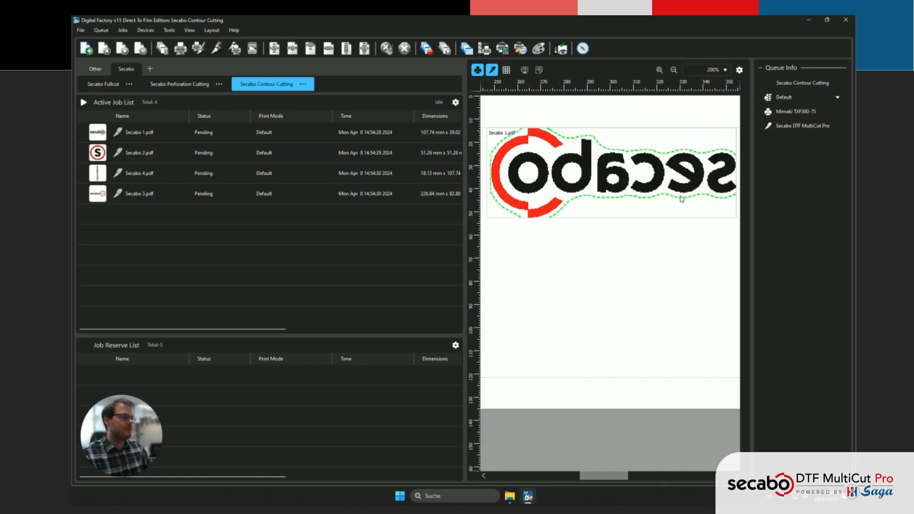
pyautogui.moveTo(534, 220)
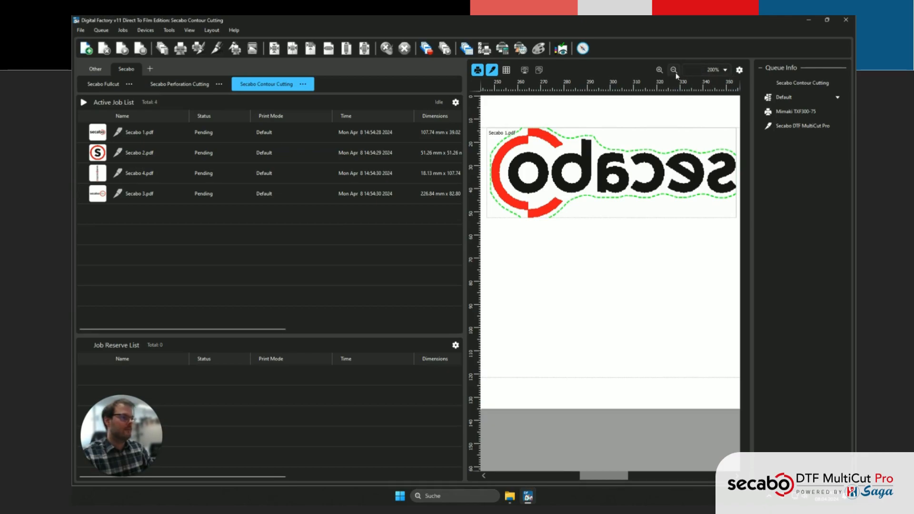
pyautogui.click(673, 70)
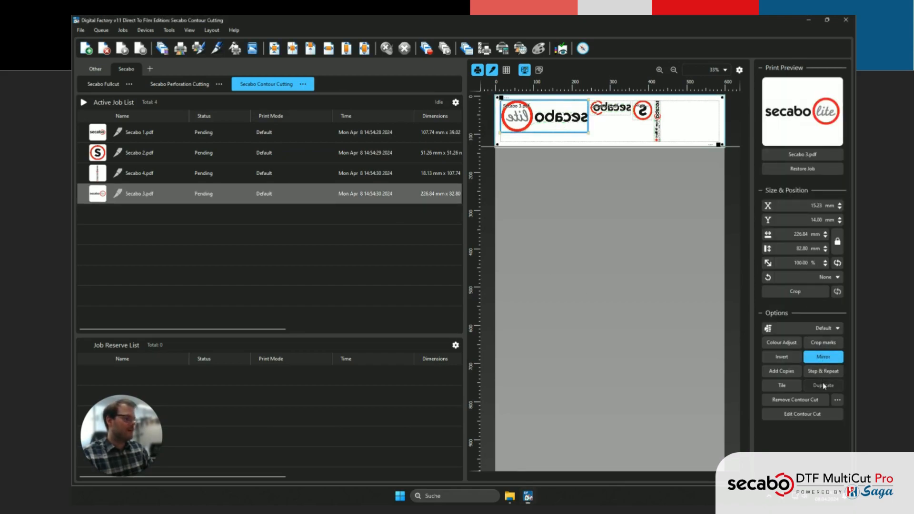
# Duplicate Secabo 3.pdf 20 times so the copies nest onto a 600 mm page
pyautogui.click(823, 385)
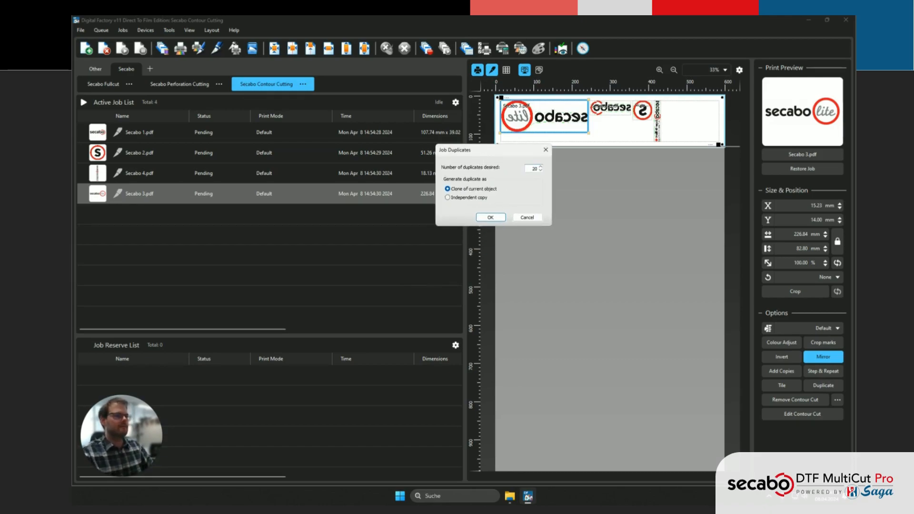
pyautogui.click(490, 217)
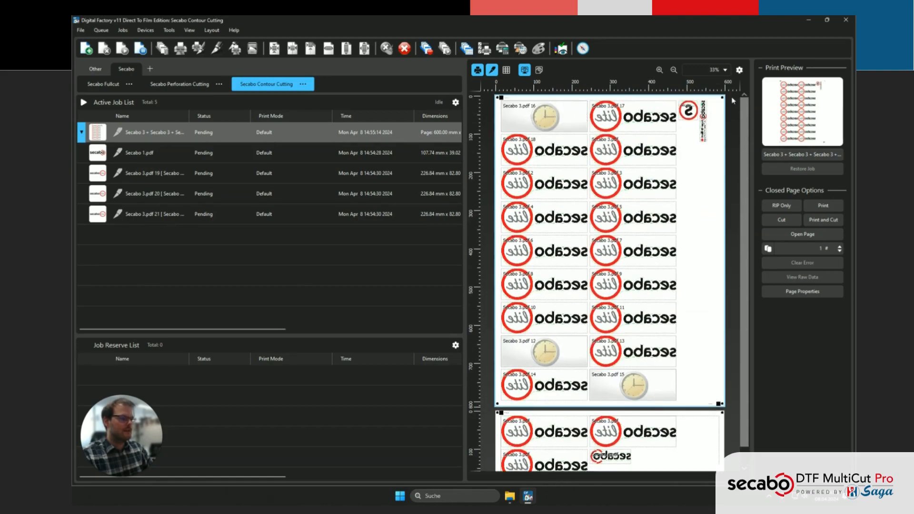
pyautogui.scroll(-3)
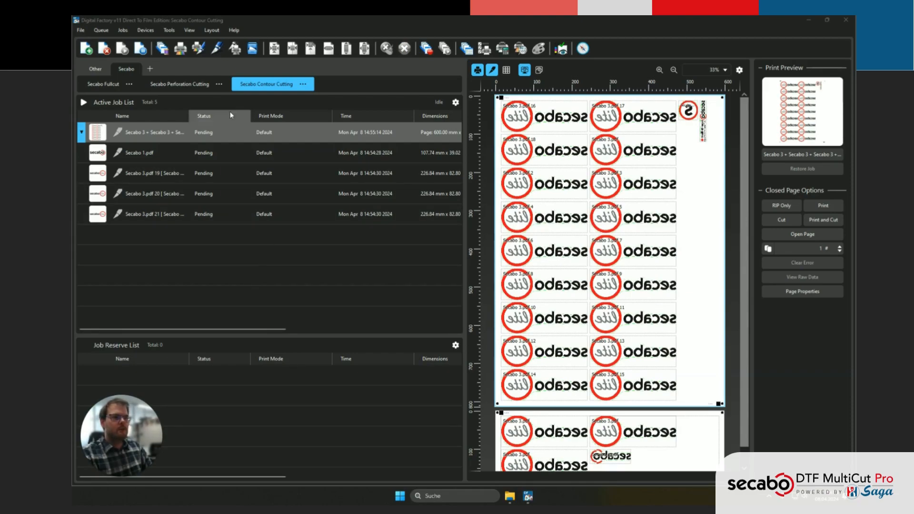
pyautogui.moveTo(216, 48)
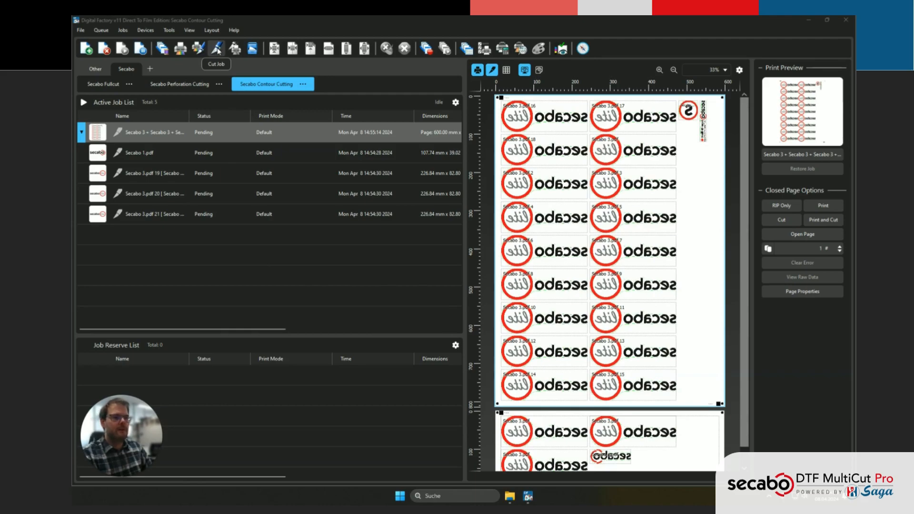
# Send the nested page of Secabo 3 duplicates to cut via Cut Job
pyautogui.click(217, 48)
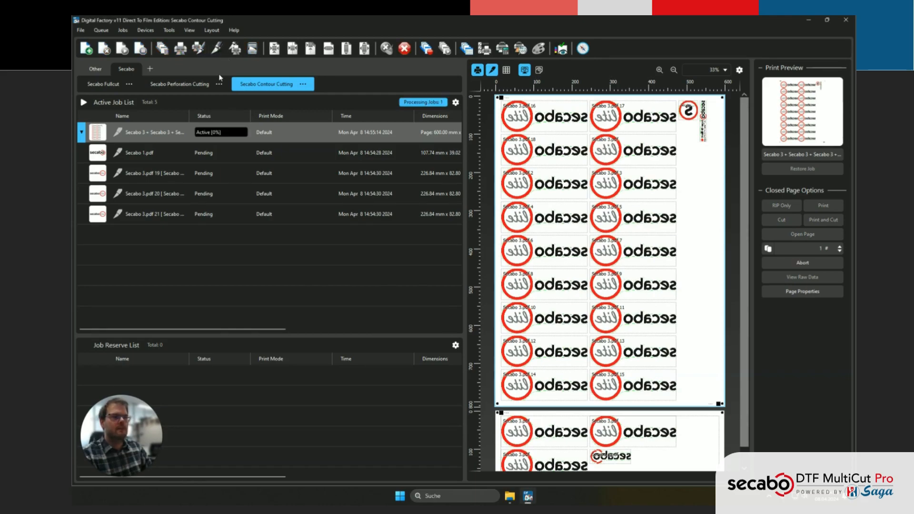
pyautogui.moveTo(217, 49)
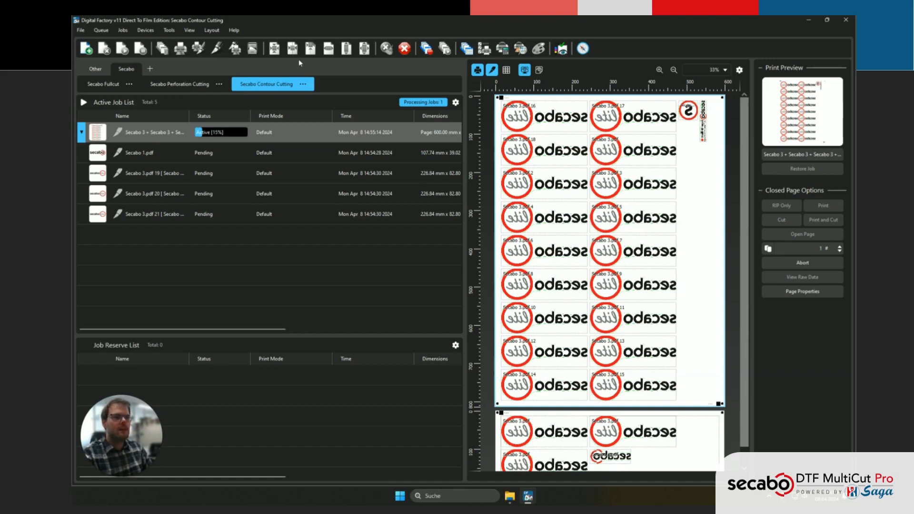
pyautogui.moveTo(303, 72)
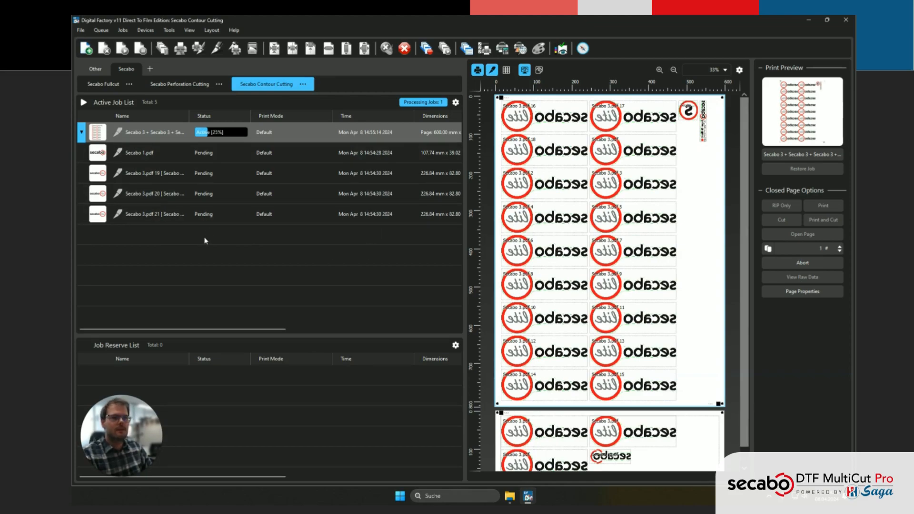
pyautogui.moveTo(96, 209)
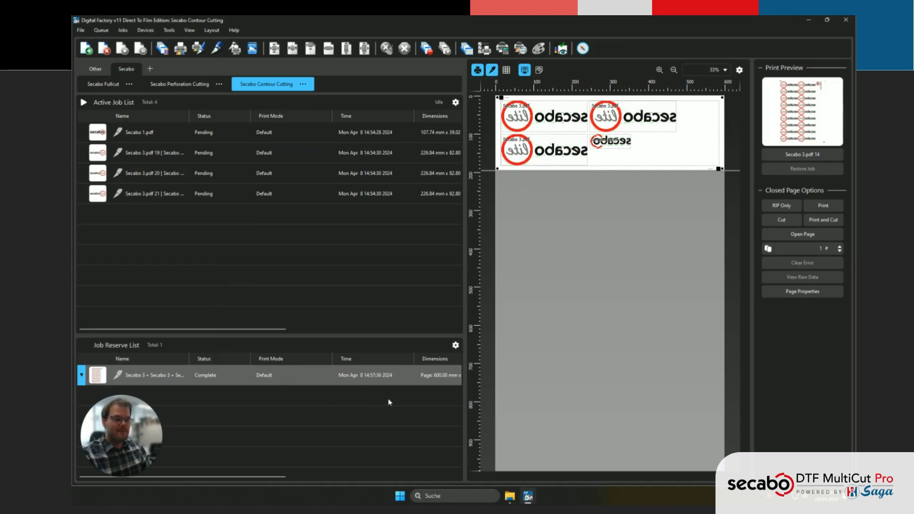
# Show the qrplt hotfolder in File Explorer with its two .plt cut files
pyautogui.click(509, 497)
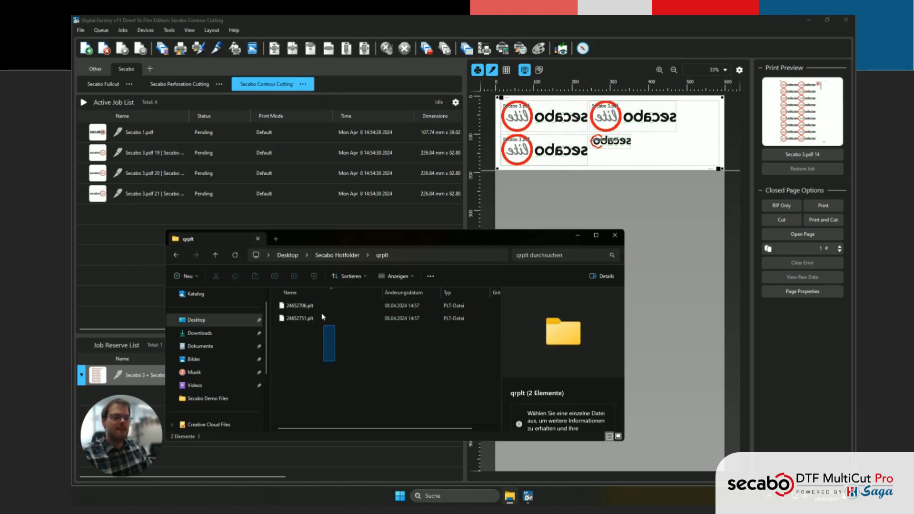
pyautogui.moveTo(321, 324); pyautogui.dragTo(329, 359)
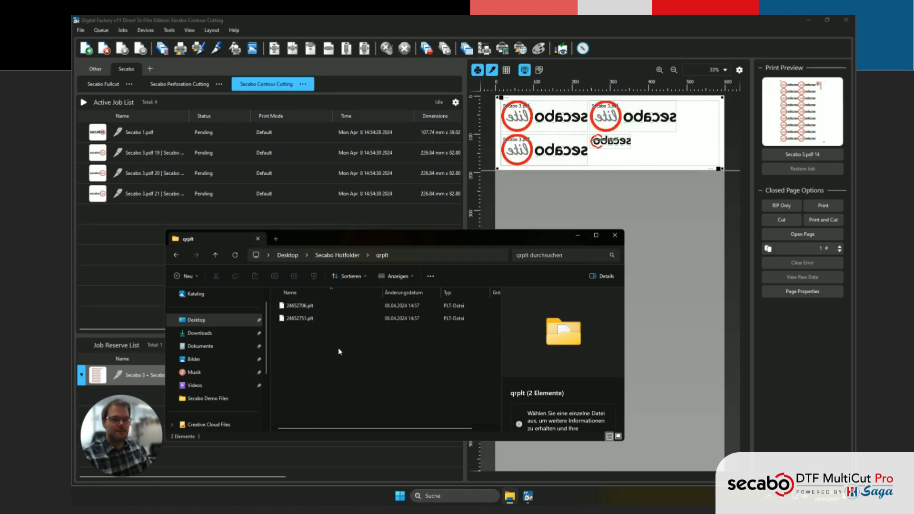
pyautogui.moveTo(332, 351)
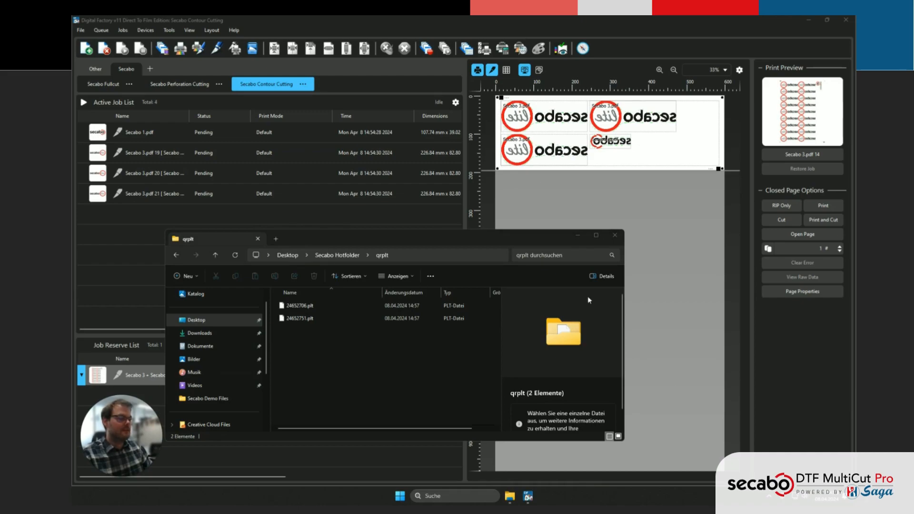
pyautogui.moveTo(536, 270)
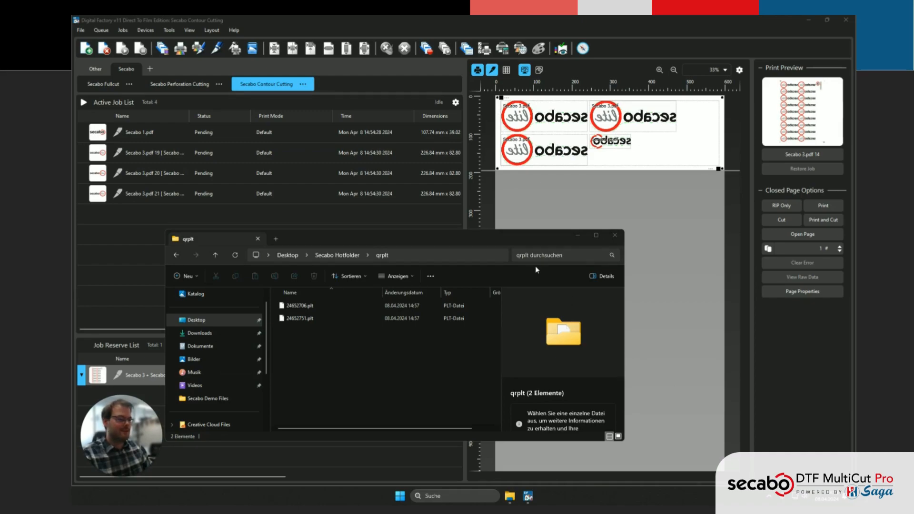